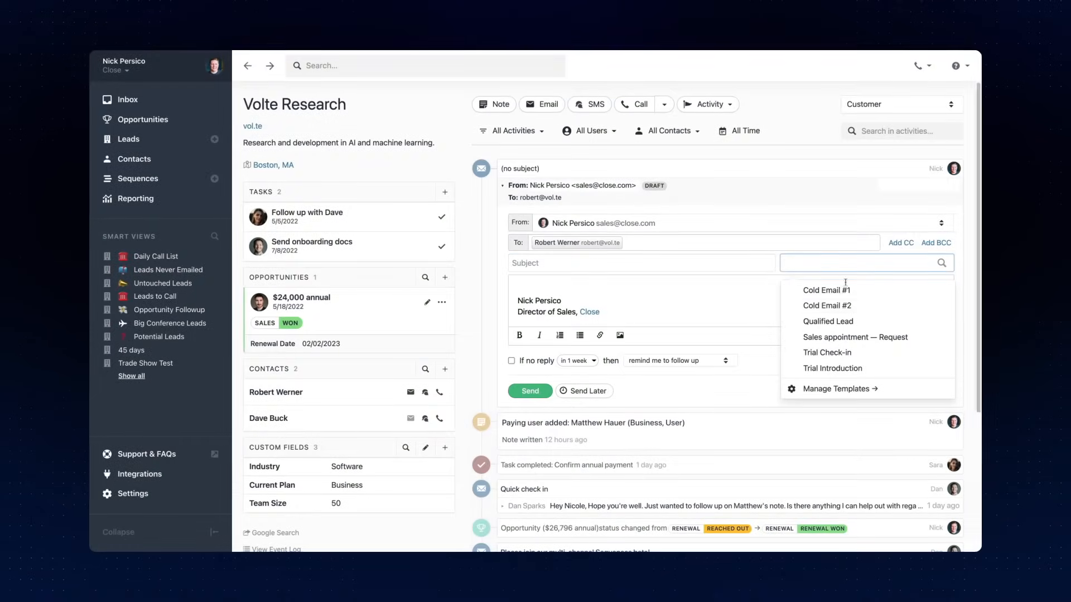
Step: Apply the Qualified Lead template, preview the bulk email, and pick a sequence for enrollment
click(827, 321)
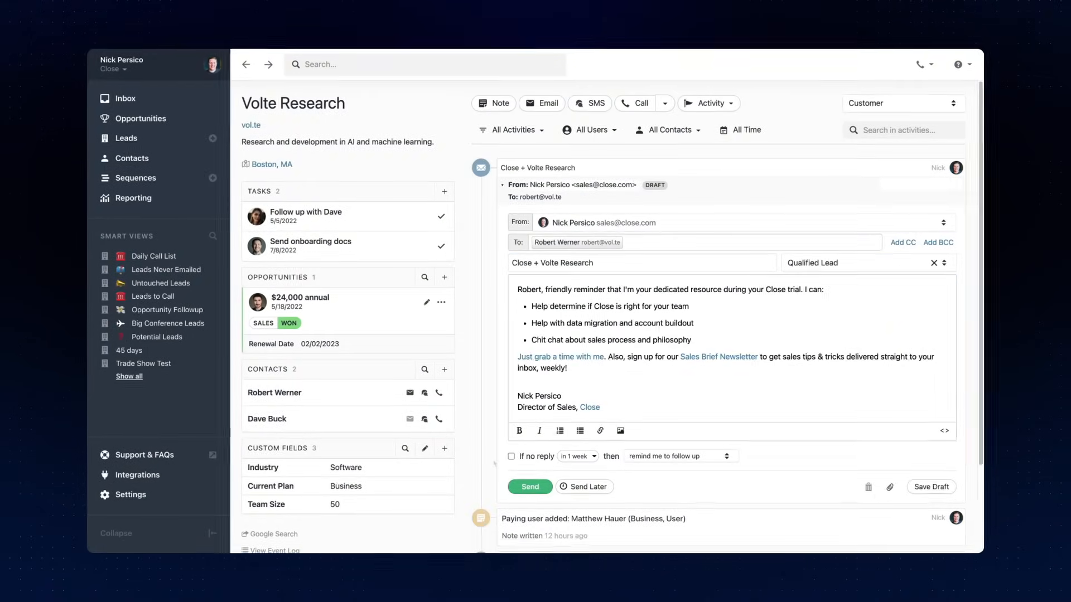
click(140, 119)
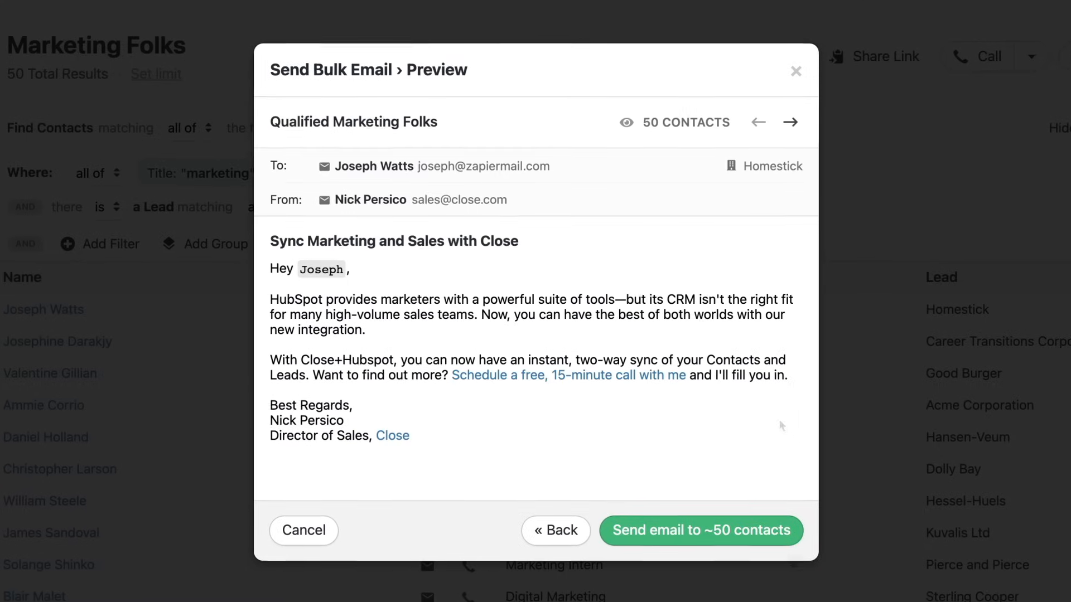
click(699, 530)
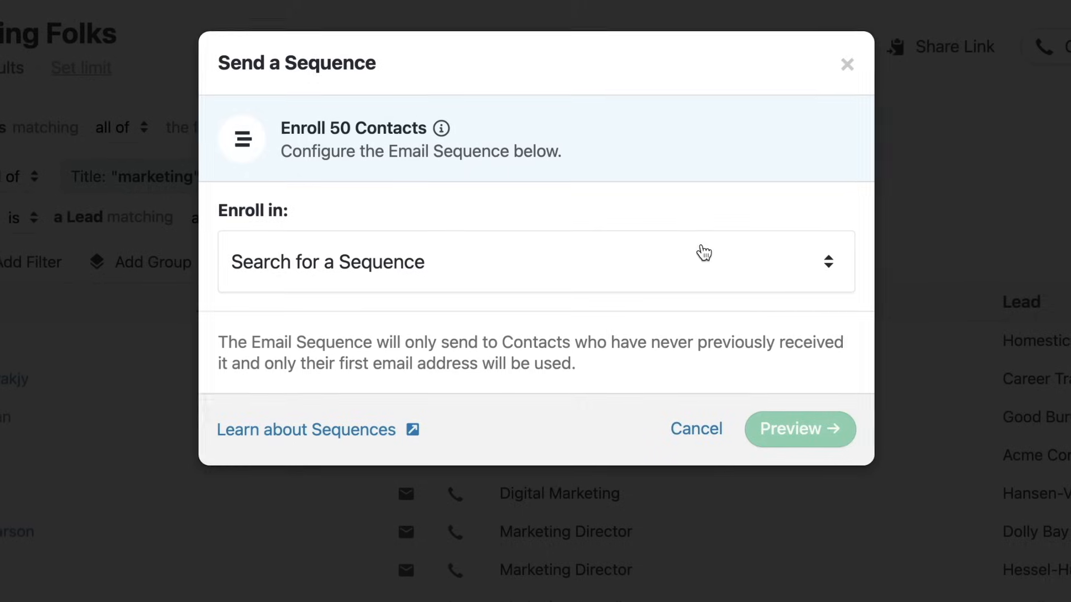
click(532, 262)
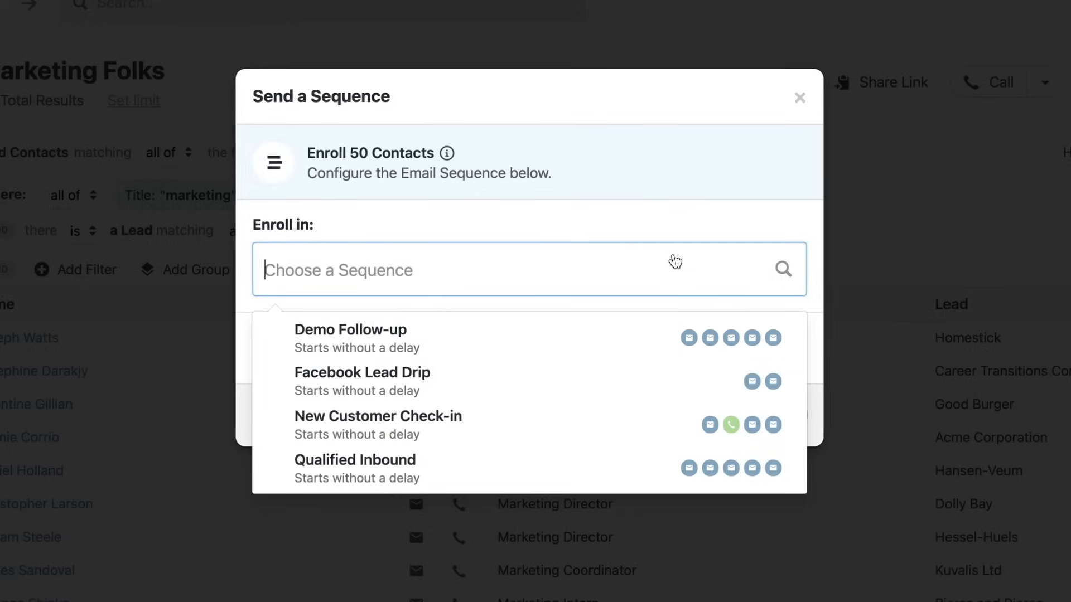
click(355, 459)
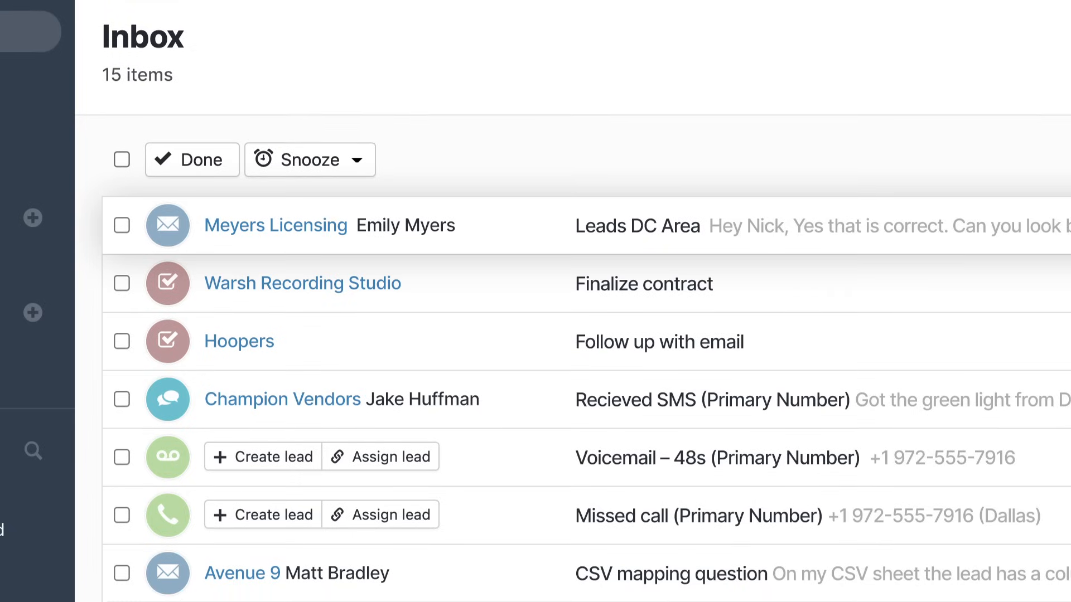
Step: Cycle the inbox through Calls, SMS, Tasks and All, then send the Champion Vendors SMS reply
scroll(down, 3)
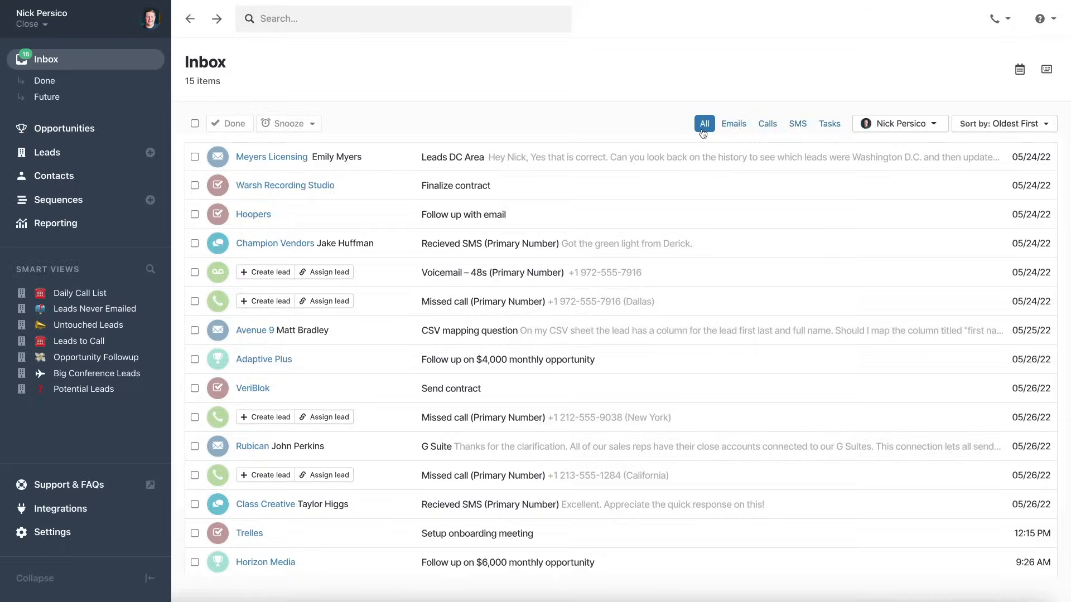
click(766, 124)
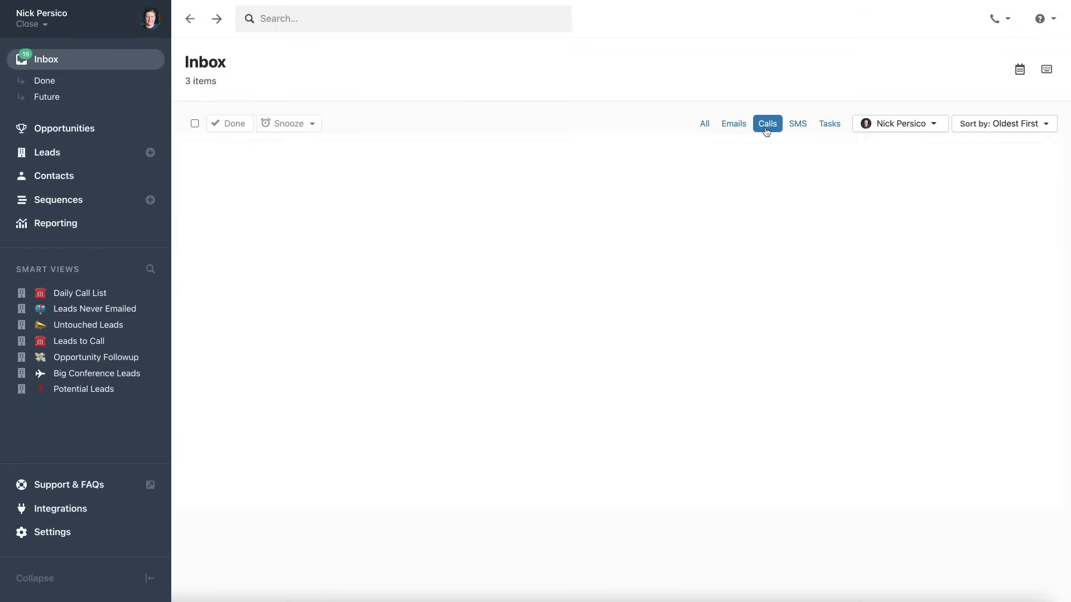
click(797, 123)
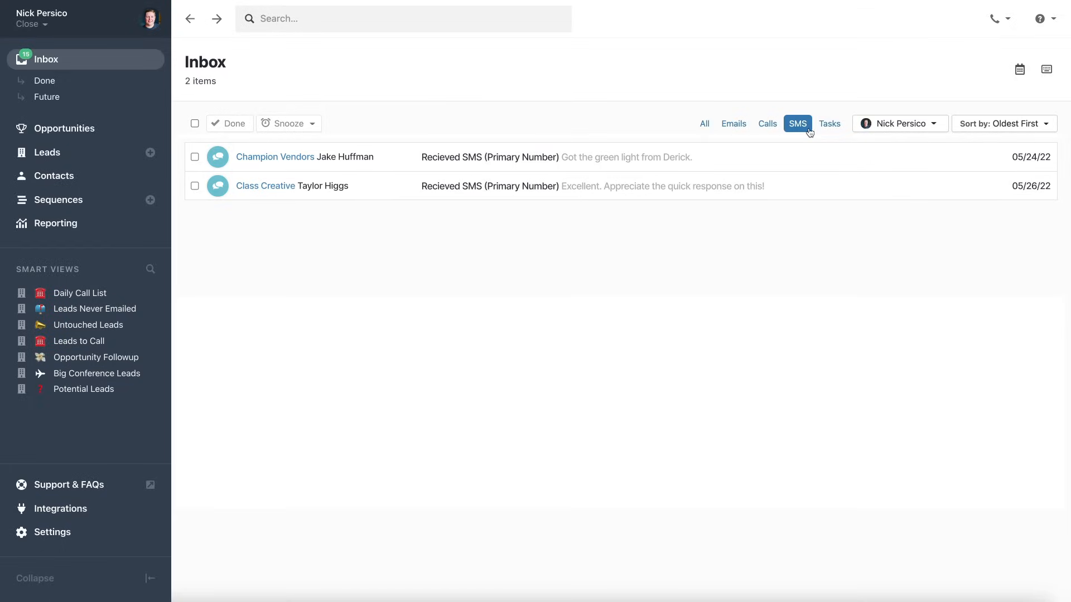
click(829, 123)
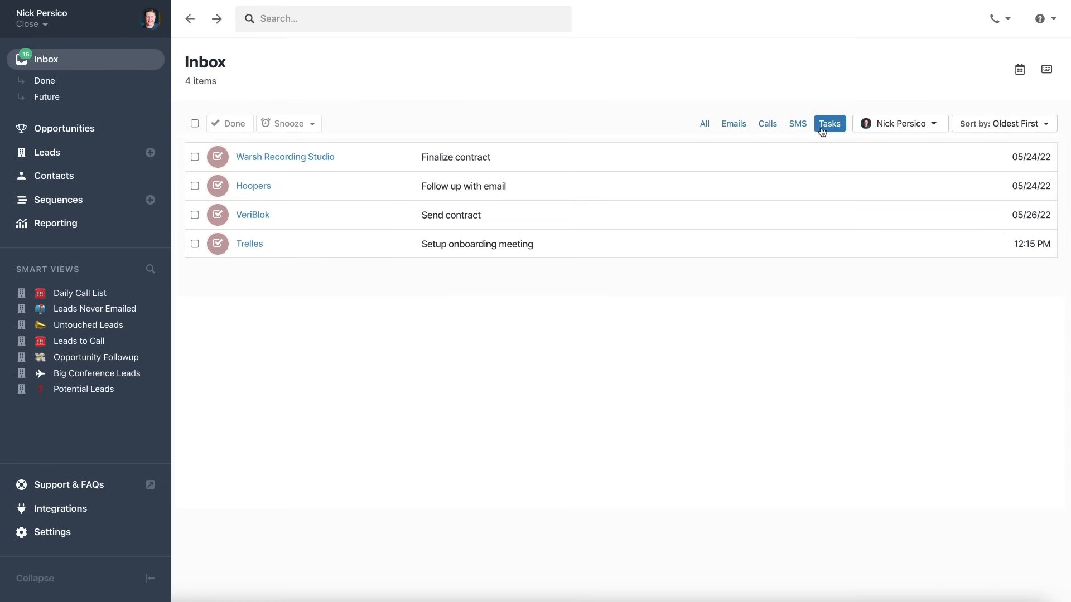
click(703, 124)
text(Great! I'll add him to Tuesday's meeting.)
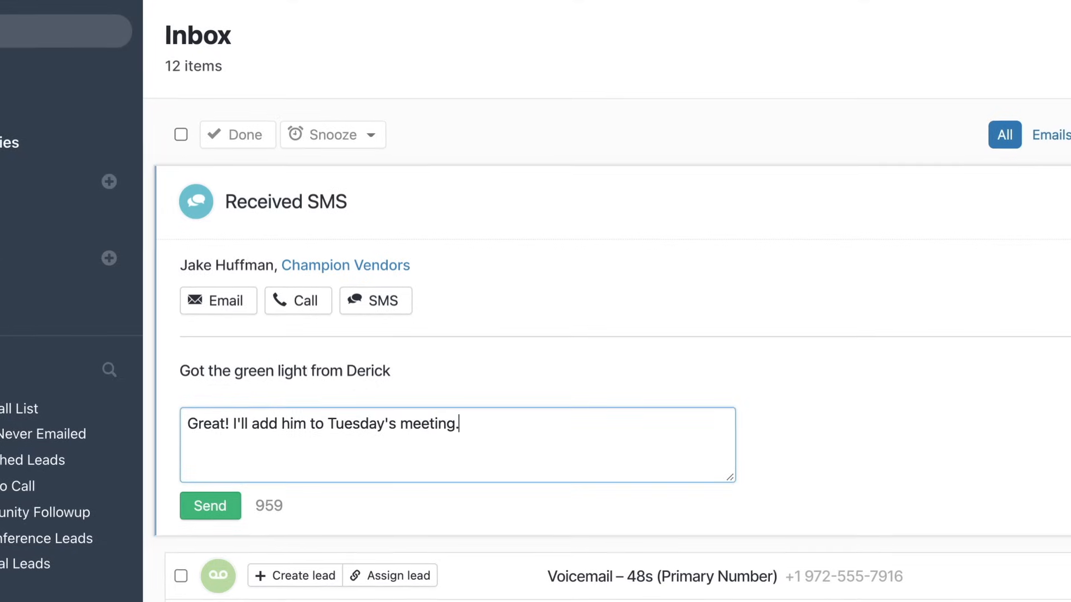
click(210, 506)
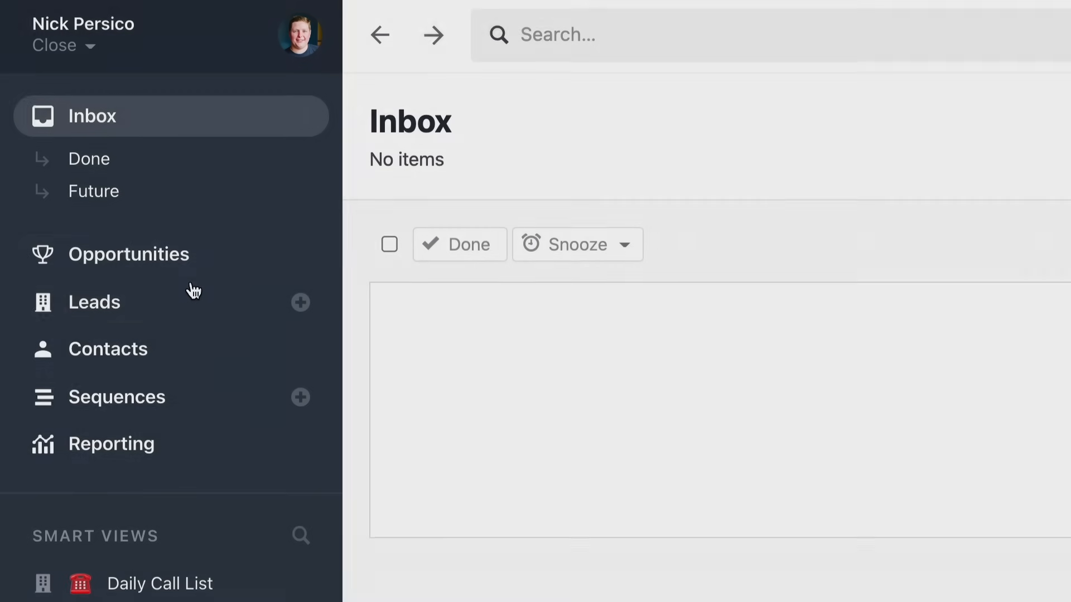
click(96, 301)
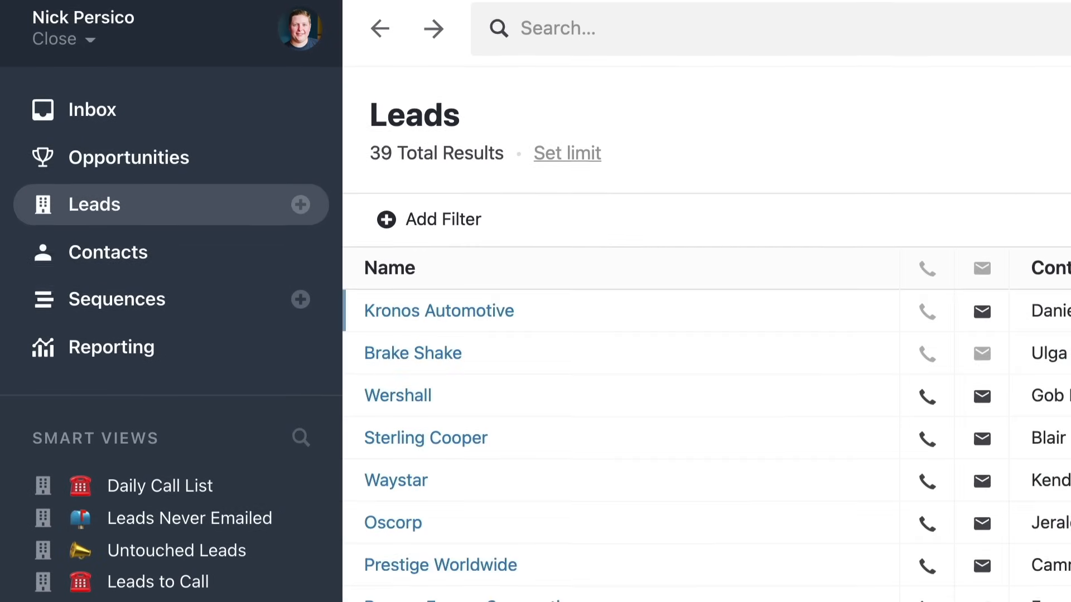
scroll(down, 3)
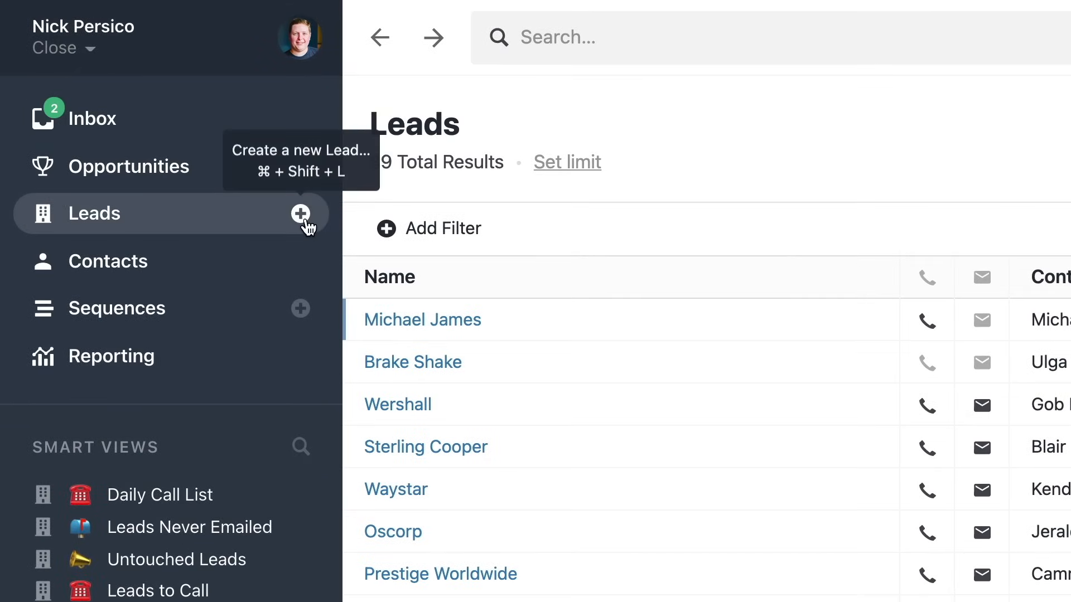
click(306, 213)
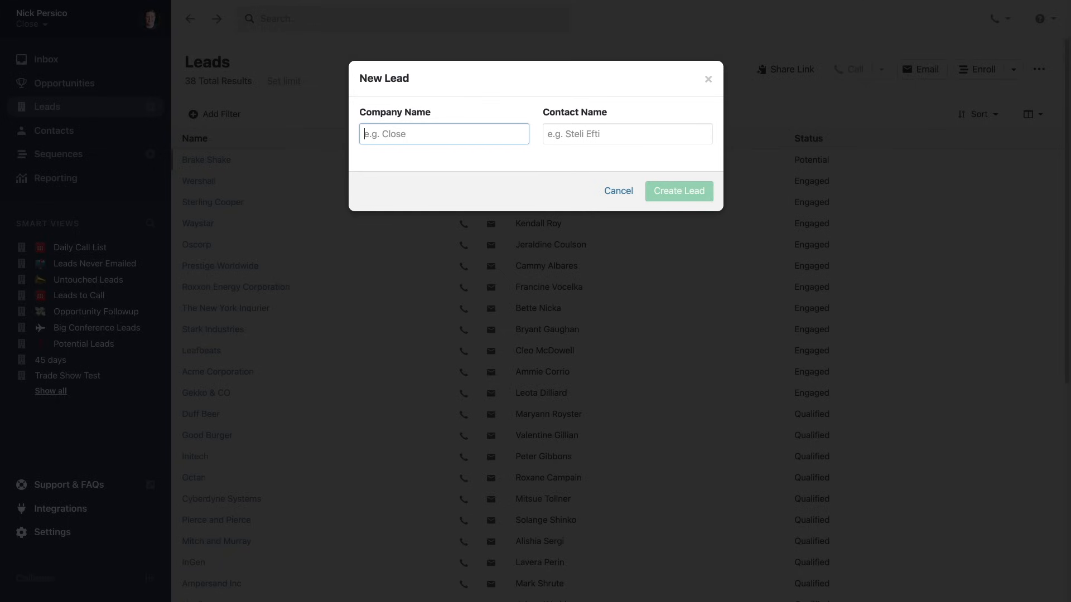
text(Daniel Baker)
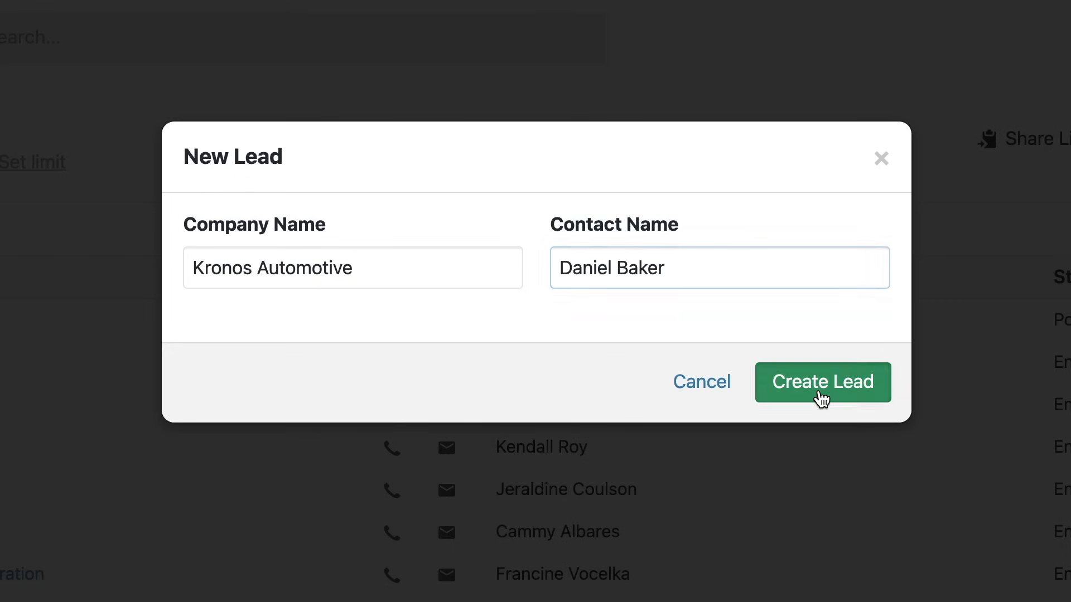
click(822, 381)
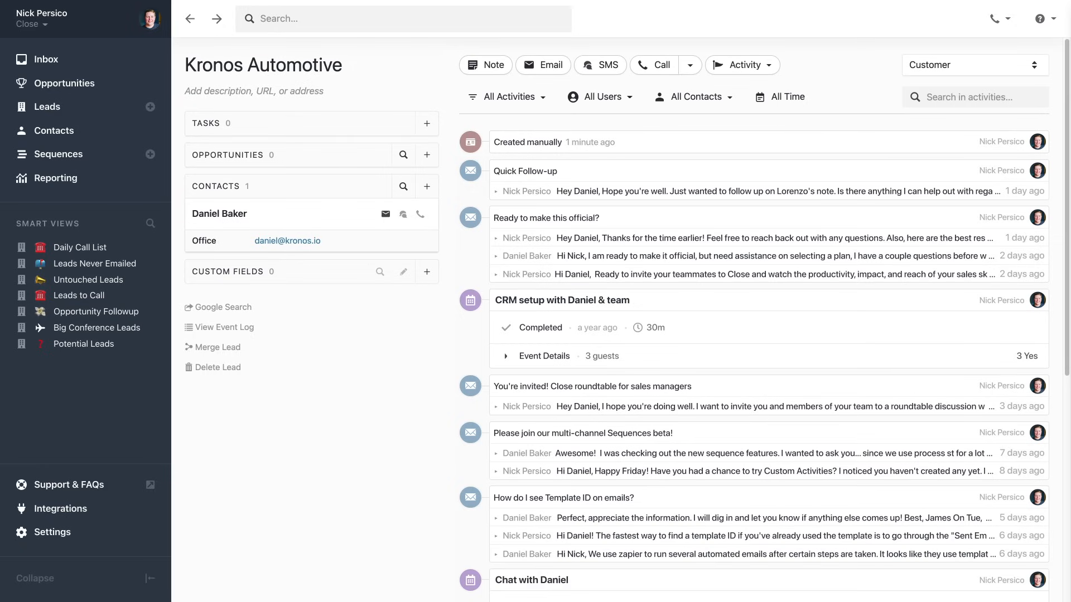
Step: Upload a leads CSV through Import Leads & Data, assign its fields, and start importing
click(973, 64)
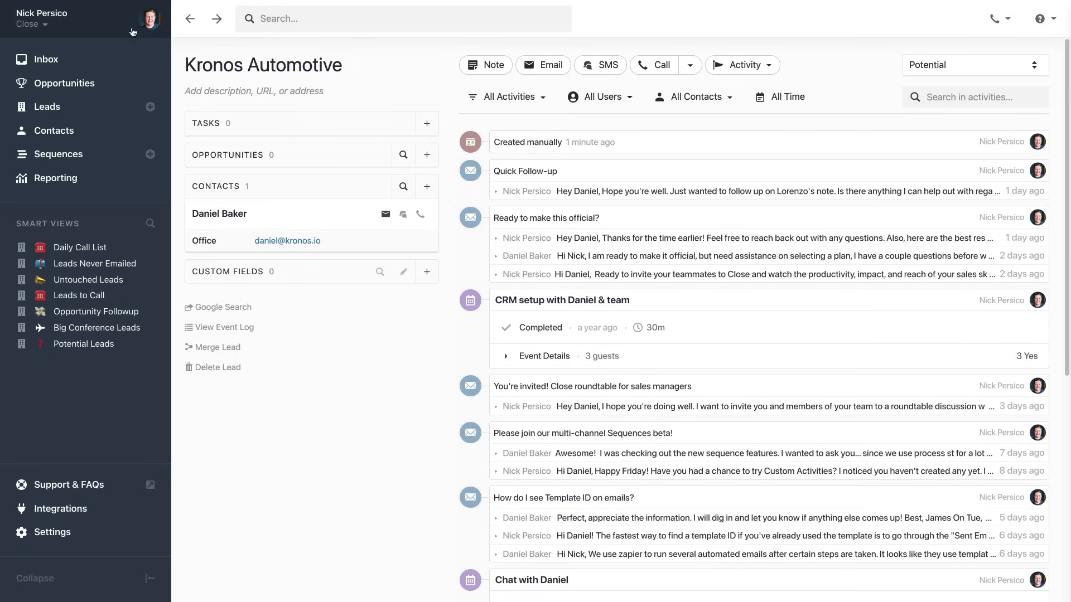
click(45, 24)
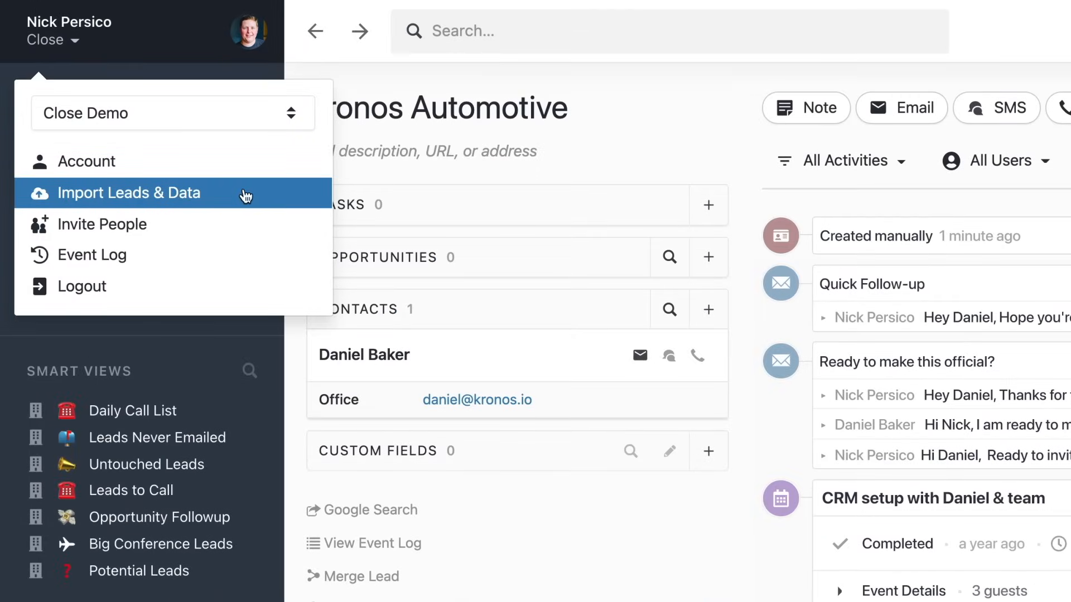
click(128, 193)
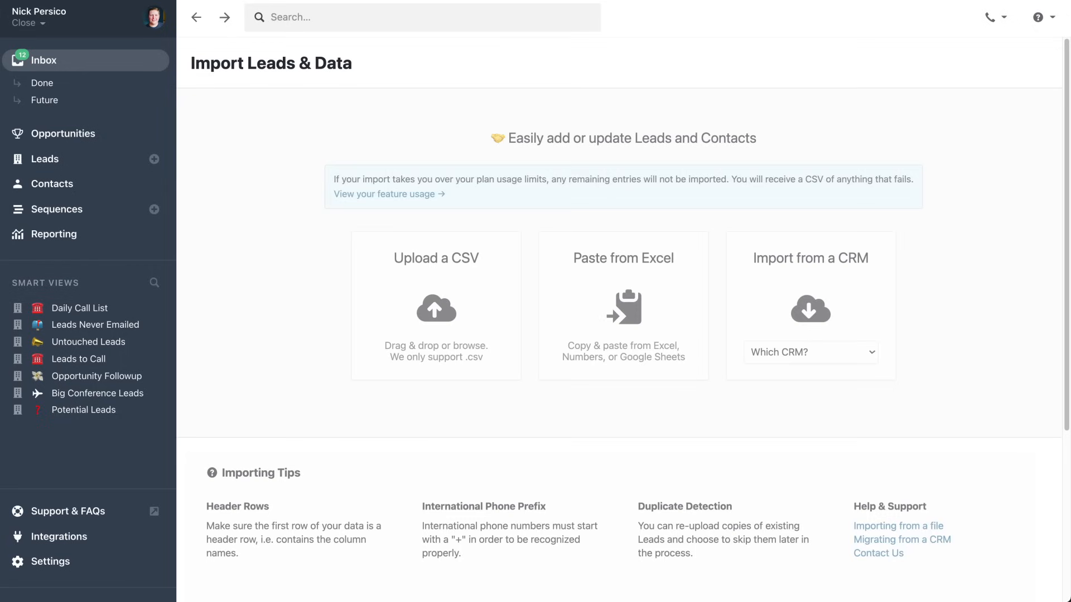
drag(448, 461, 512, 468)
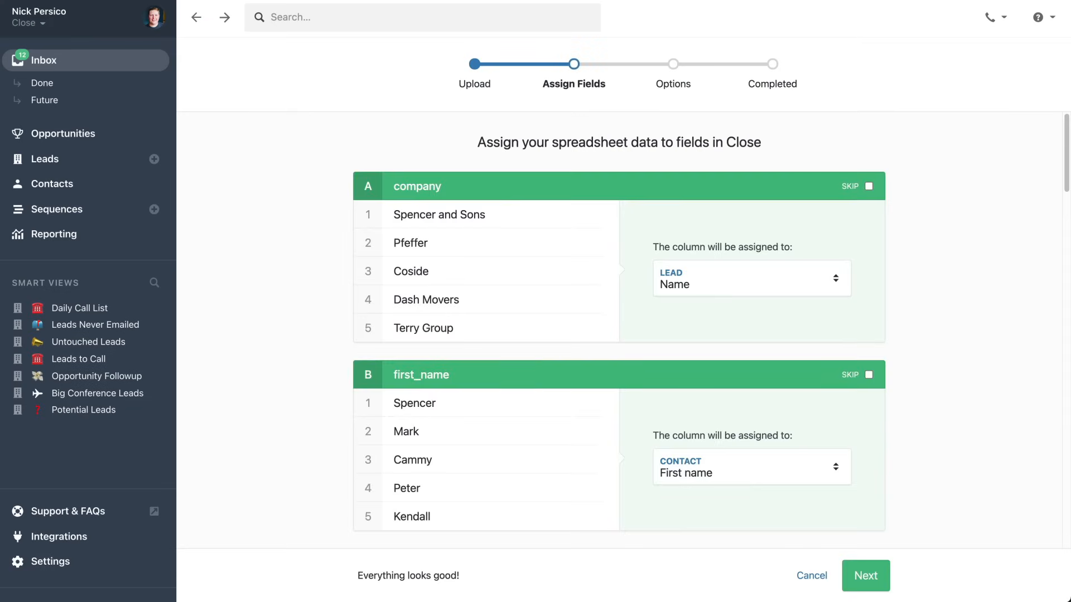
scroll(down, 3)
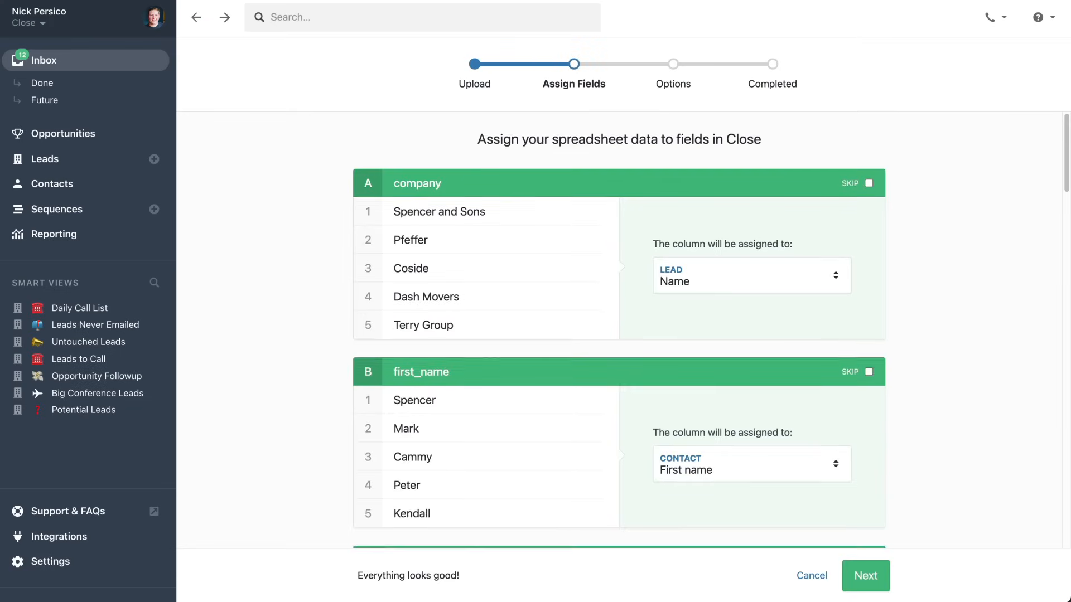
click(865, 575)
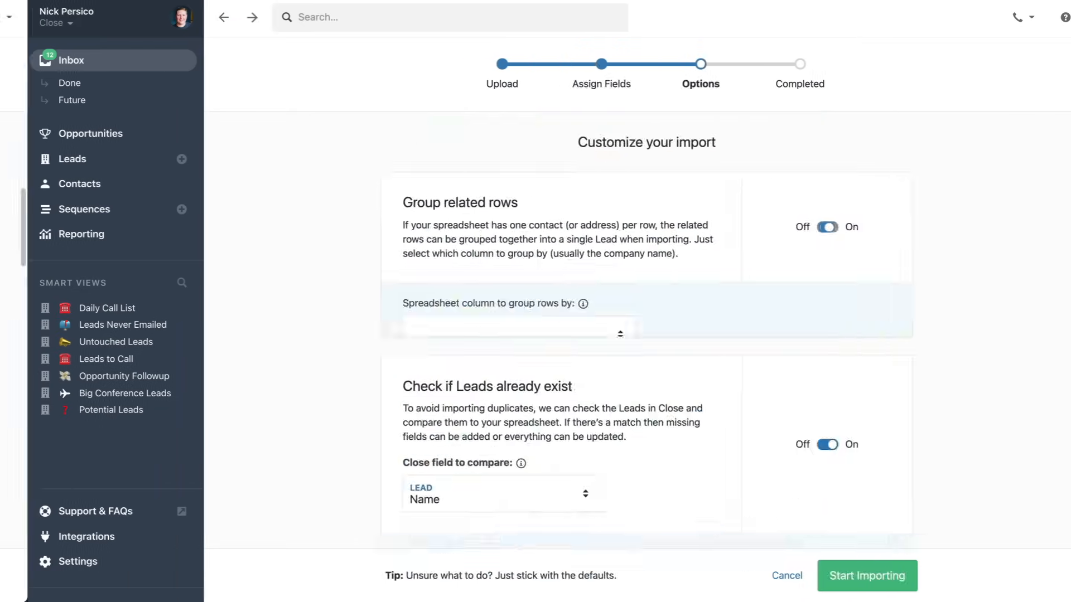
click(867, 576)
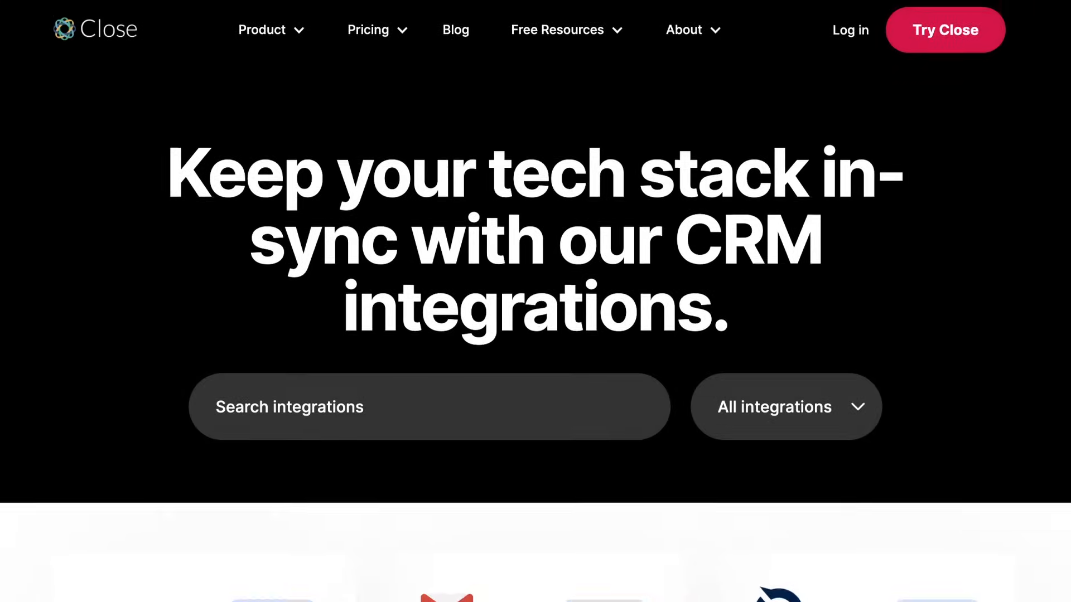
Step: Scroll through the featured integration cards like Gmail, Slack, Zapier and Zoom
scroll(down, 3)
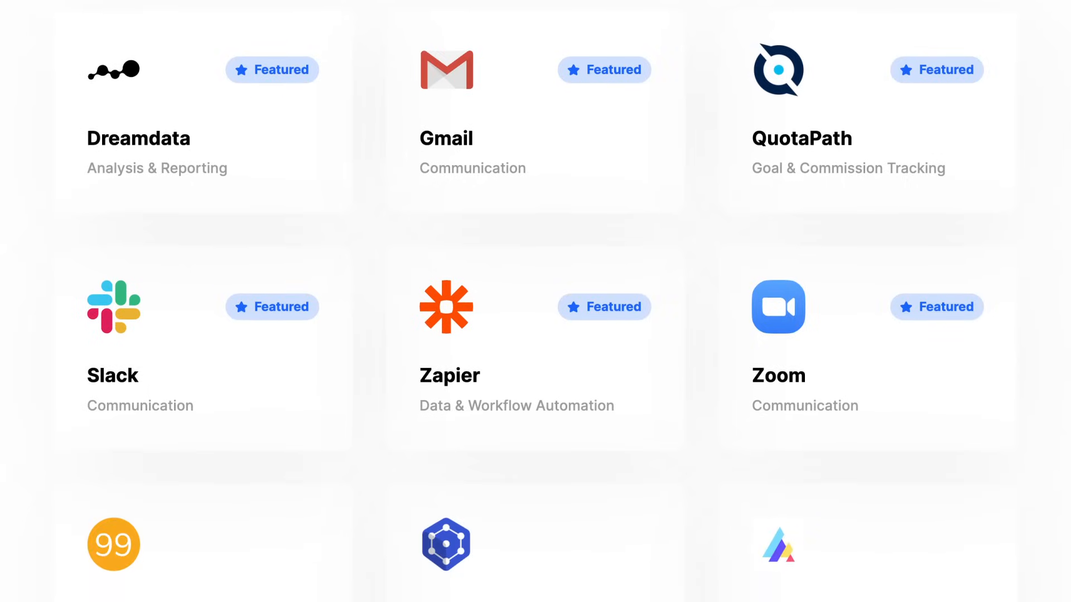
scroll(down, 3)
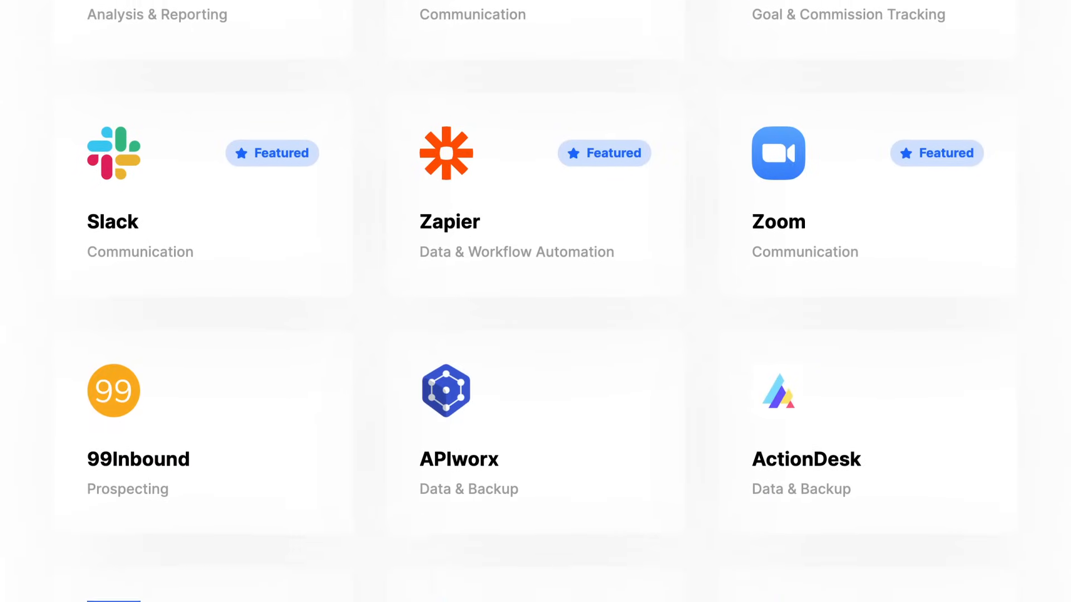
scroll(down, 3)
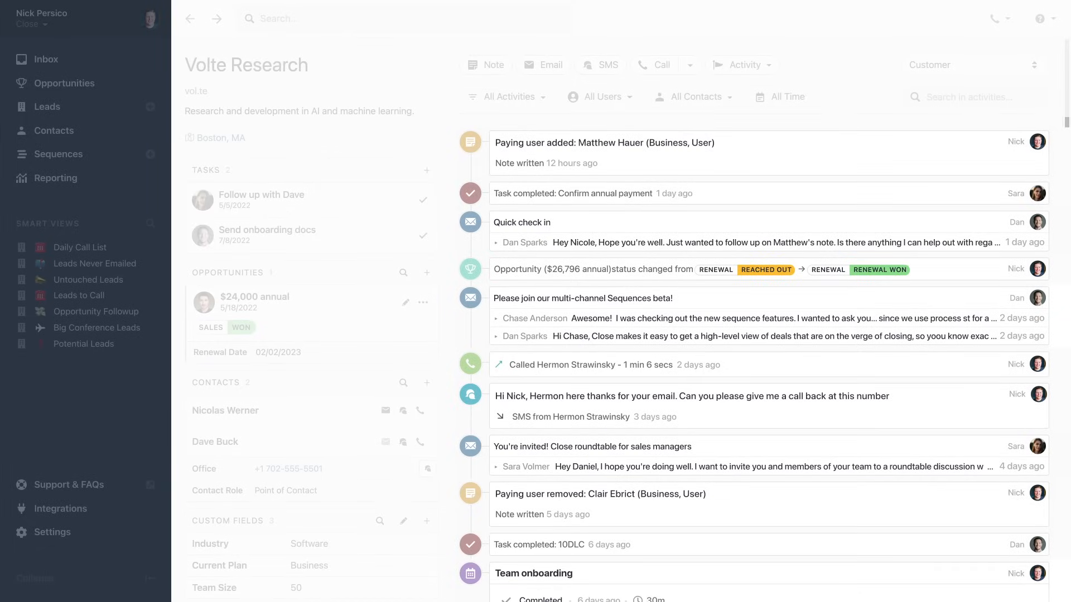
Step: Scroll through the Volte Research timeline of notes, tasks, emails, calls and texts
scroll(down, 3)
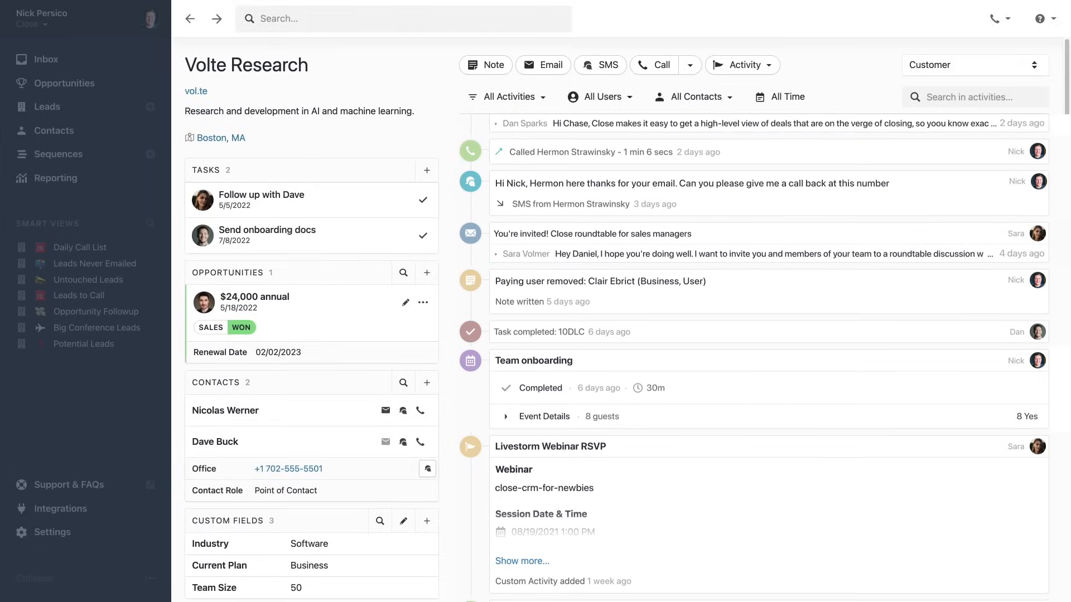
scroll(down, 3)
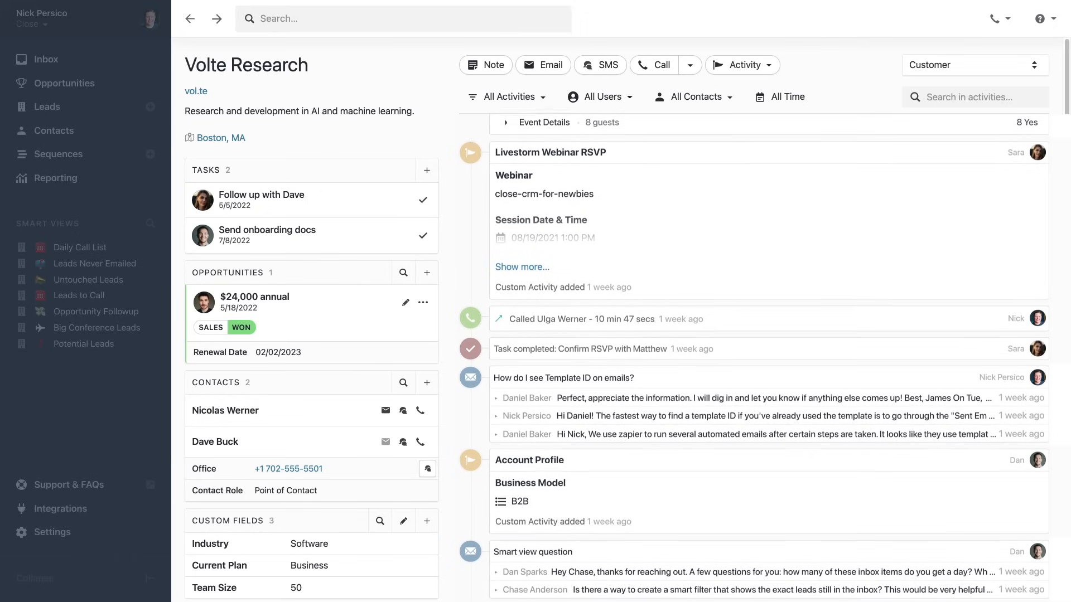
scroll(down, 3)
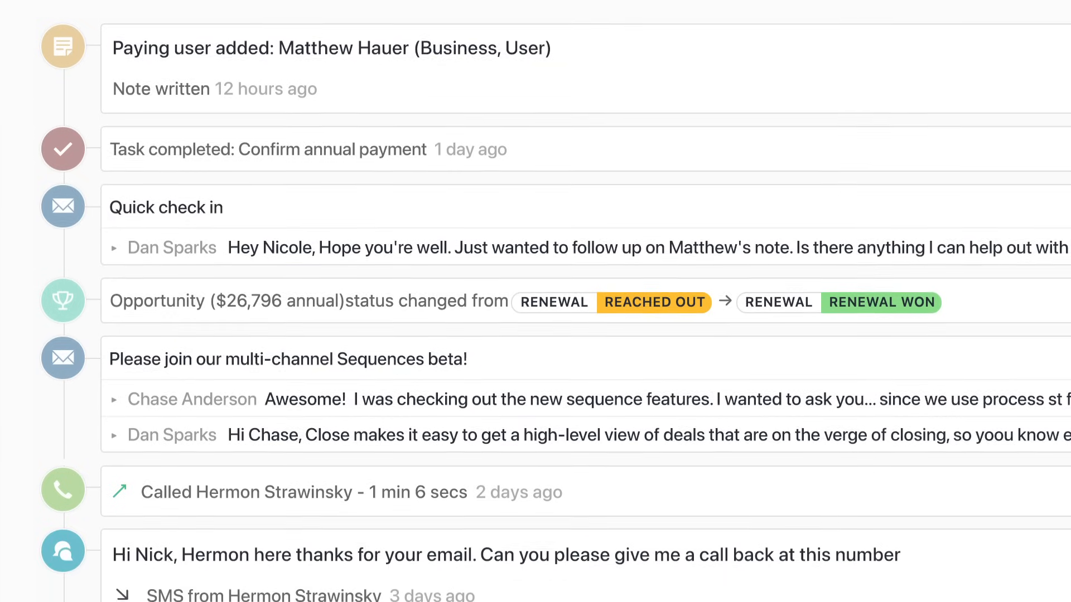
scroll(down, 3)
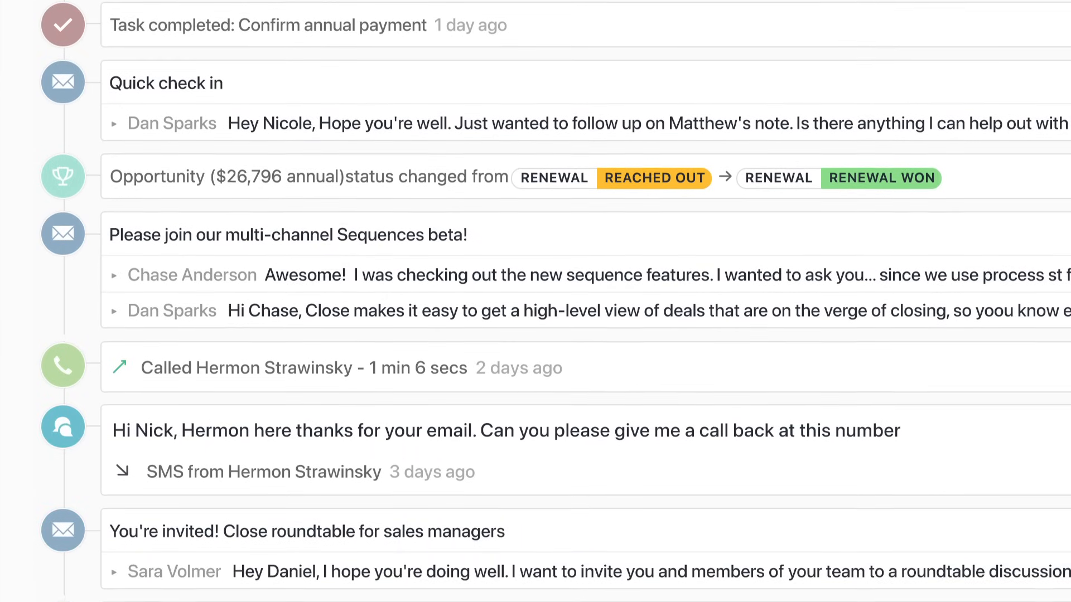
scroll(down, 3)
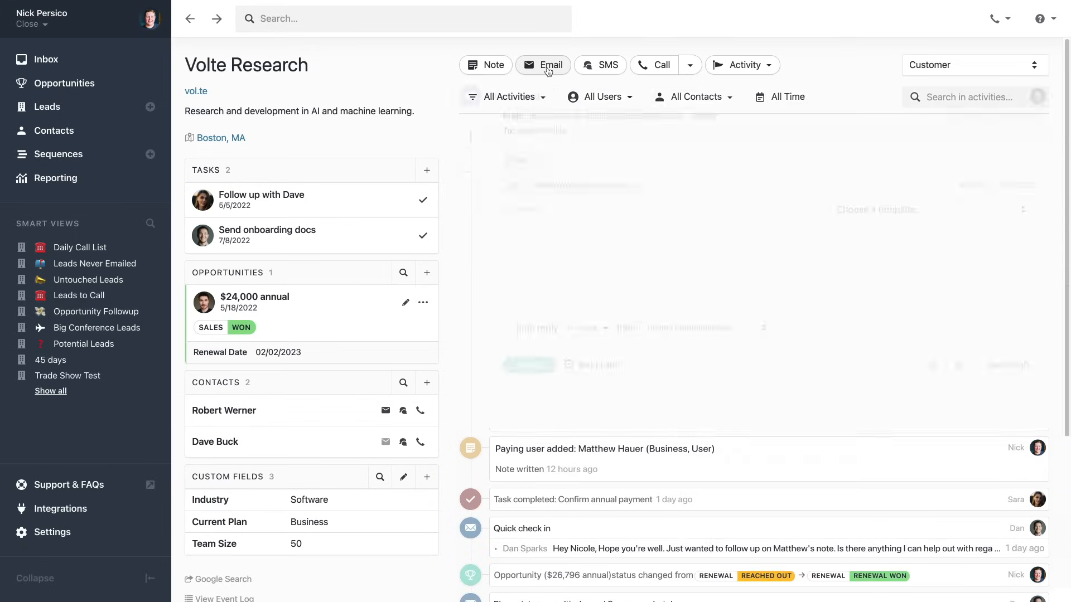
click(543, 64)
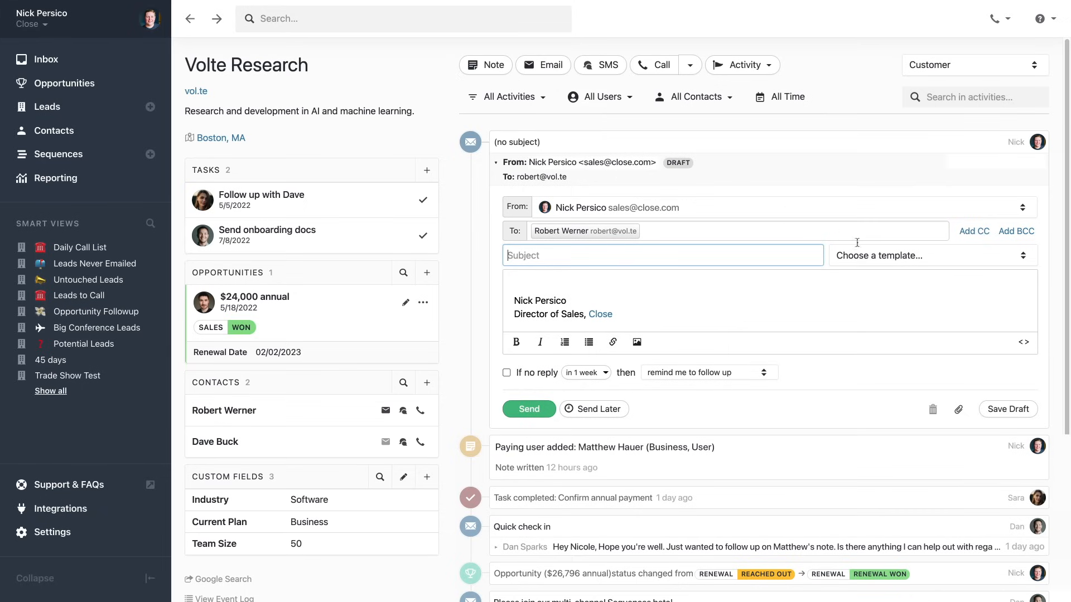
click(928, 255)
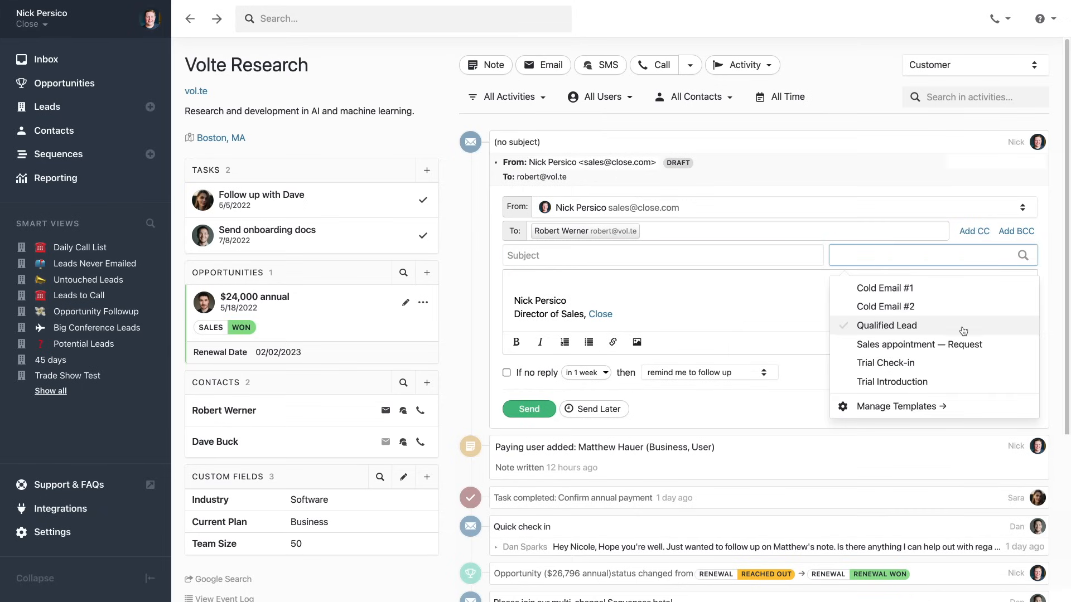
click(885, 325)
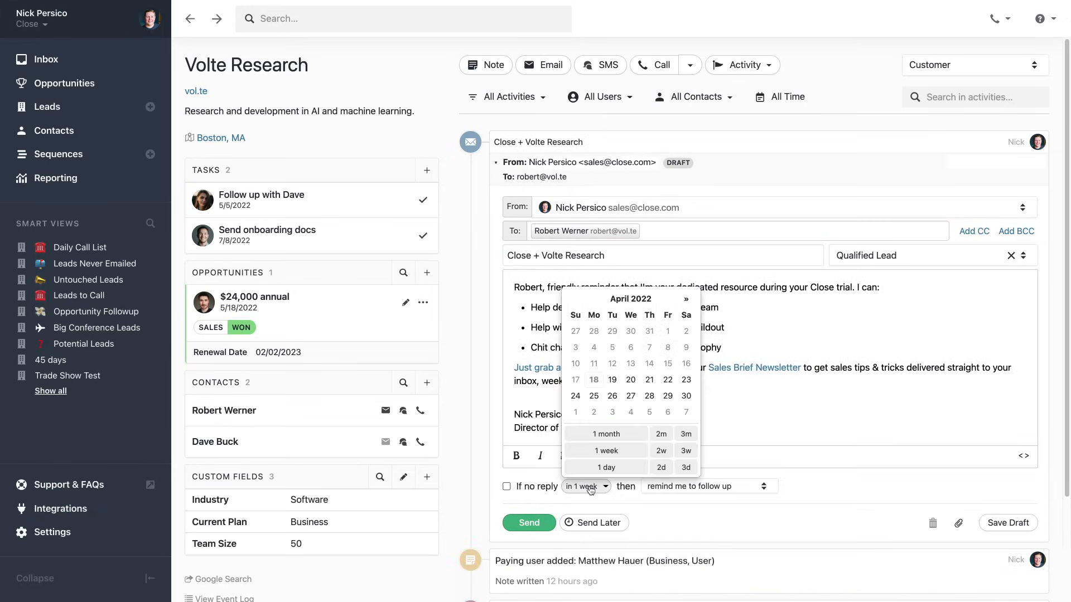
click(598, 522)
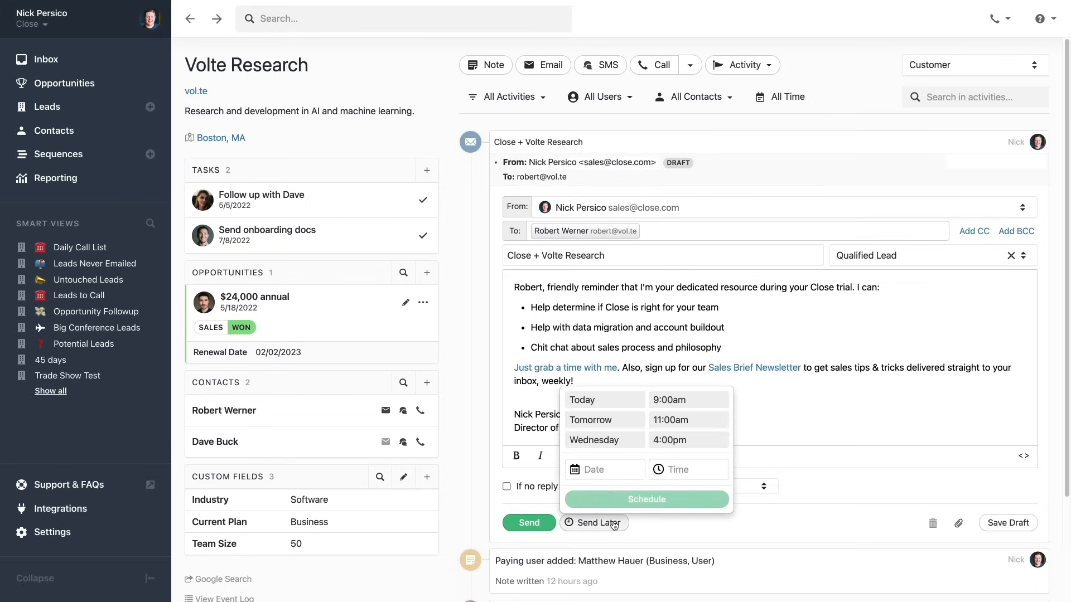
click(708, 486)
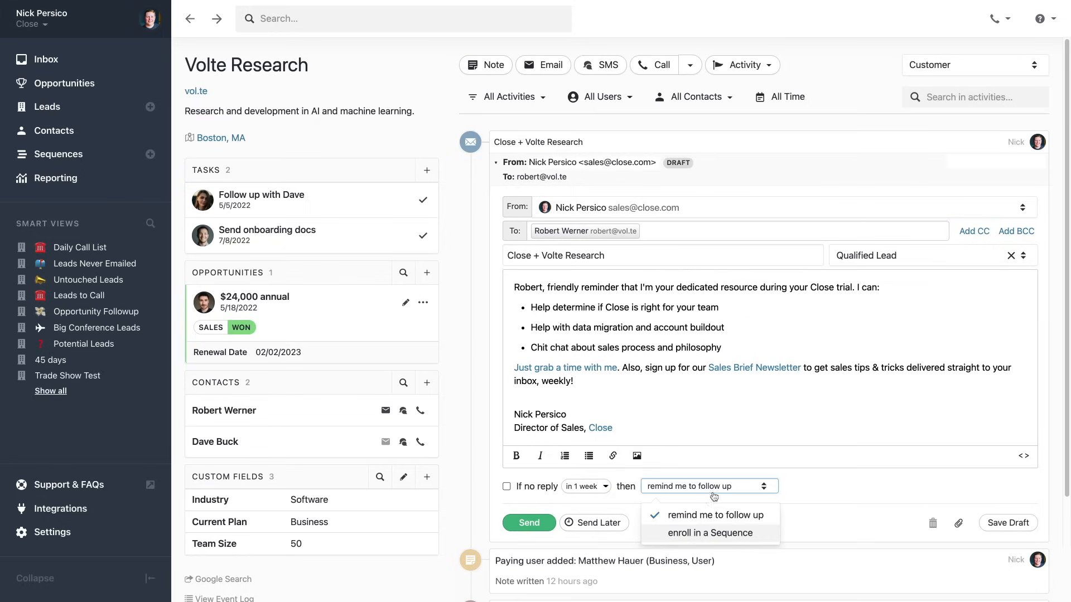
click(710, 533)
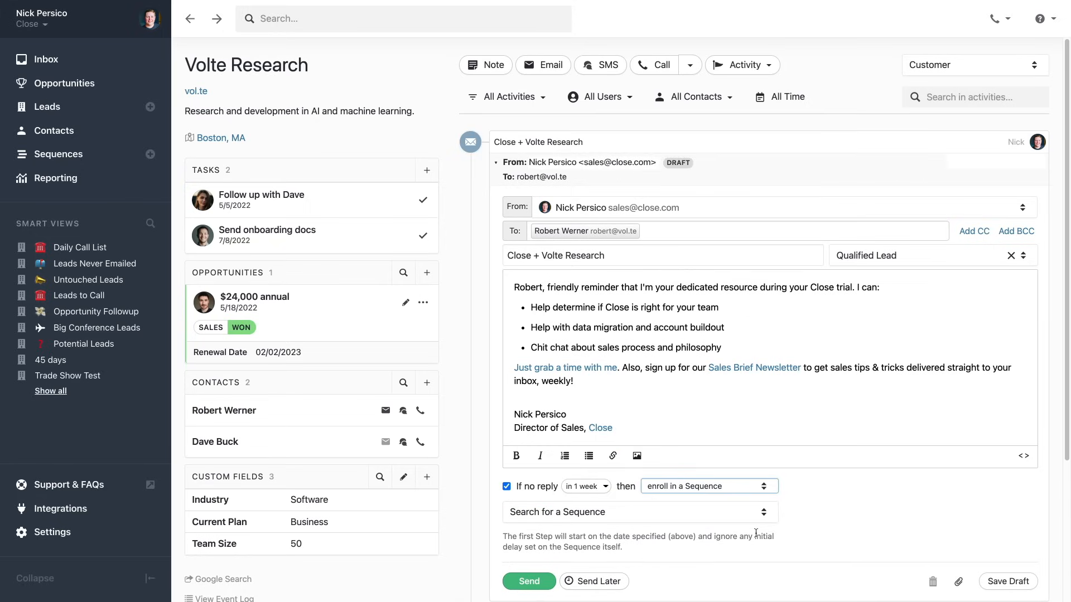
mouse_move(666, 547)
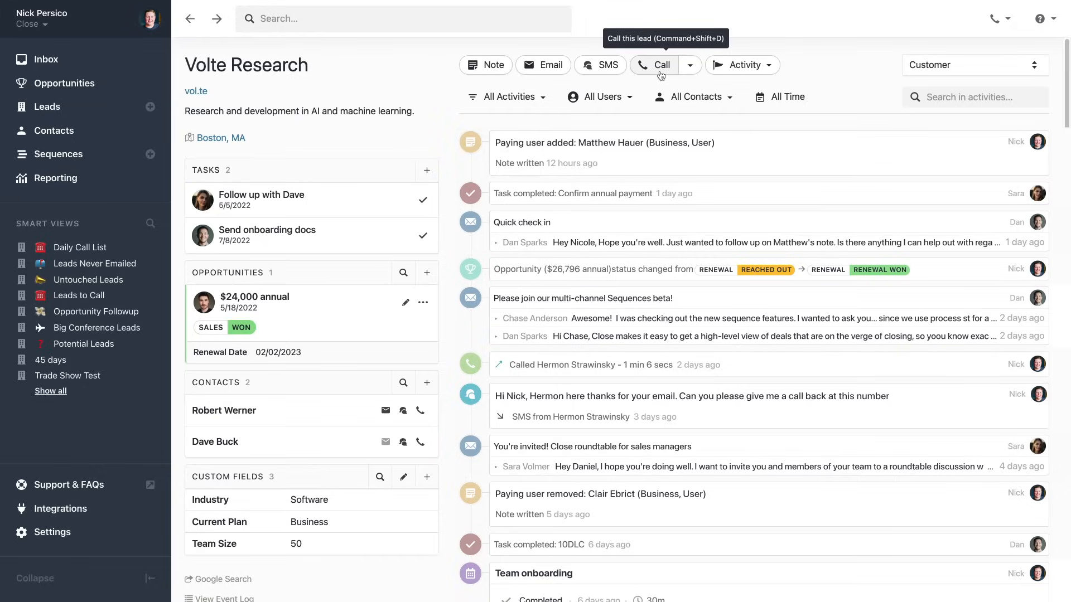
click(653, 65)
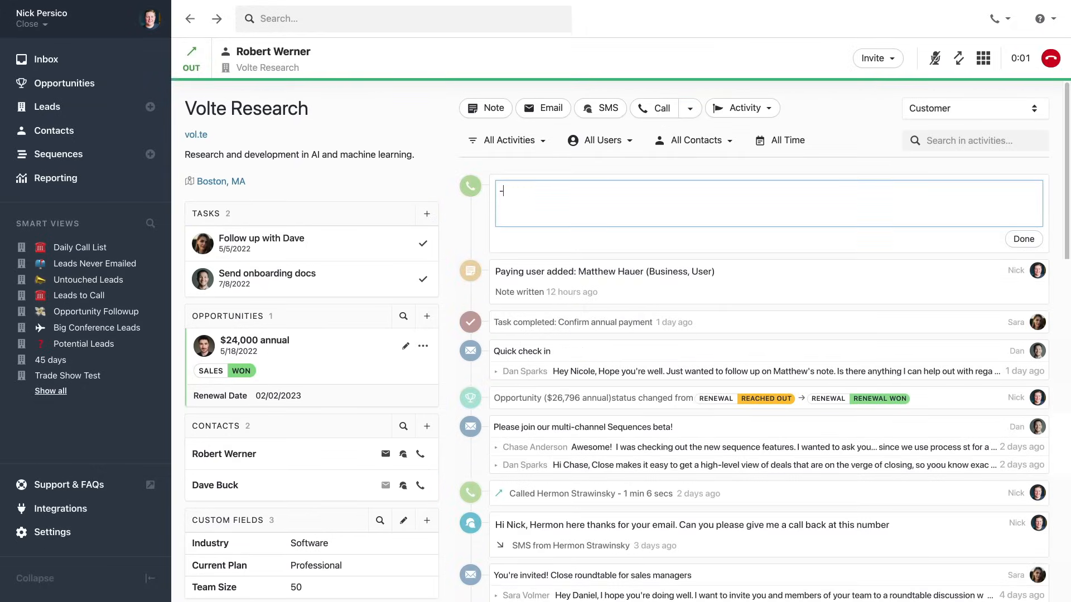
text(Aiming to hire about 20 people this year)
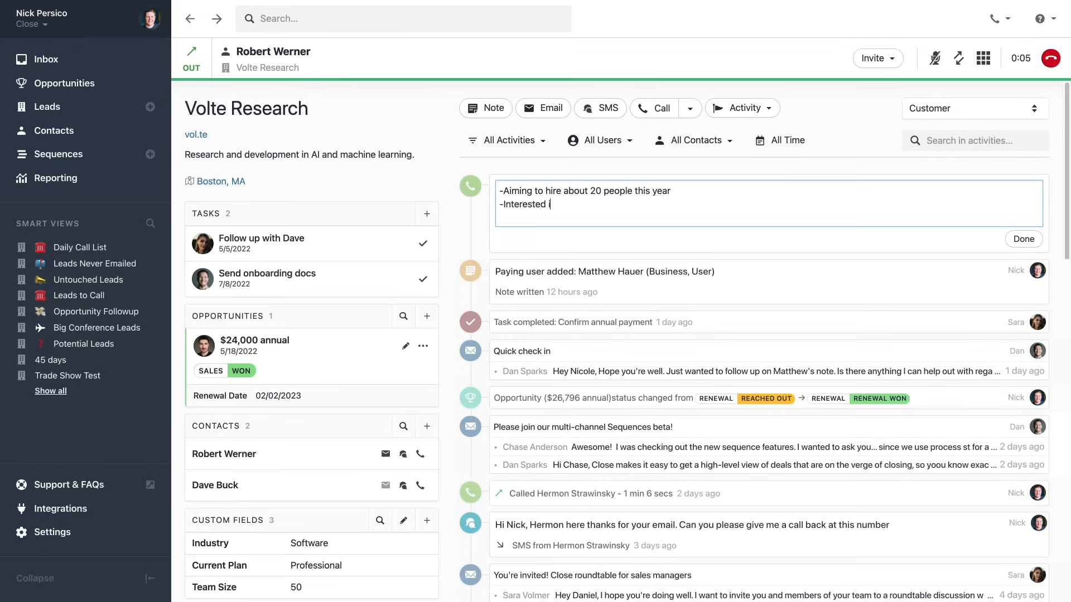
text(n upgrading plan mid-Sept)
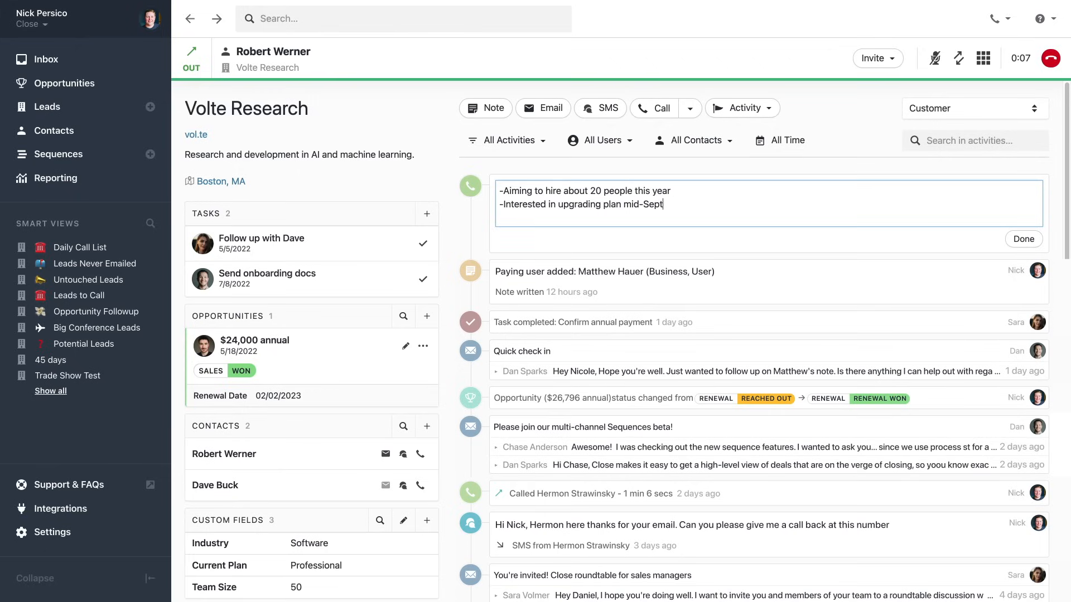
Step: Drop a prerecorded voicemail on the call after checking phone settings
click(996, 18)
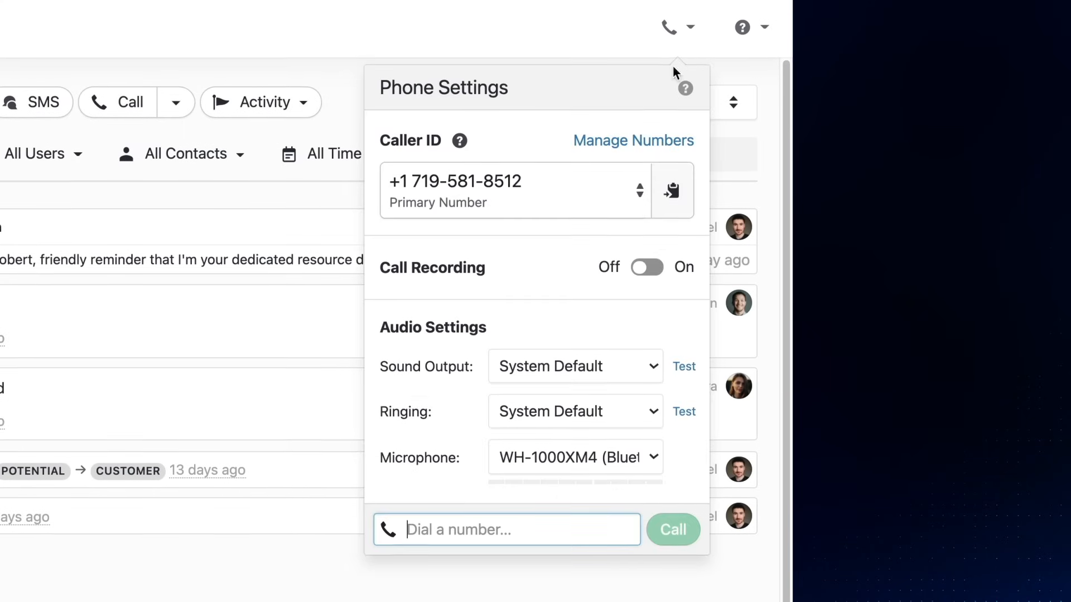
click(646, 267)
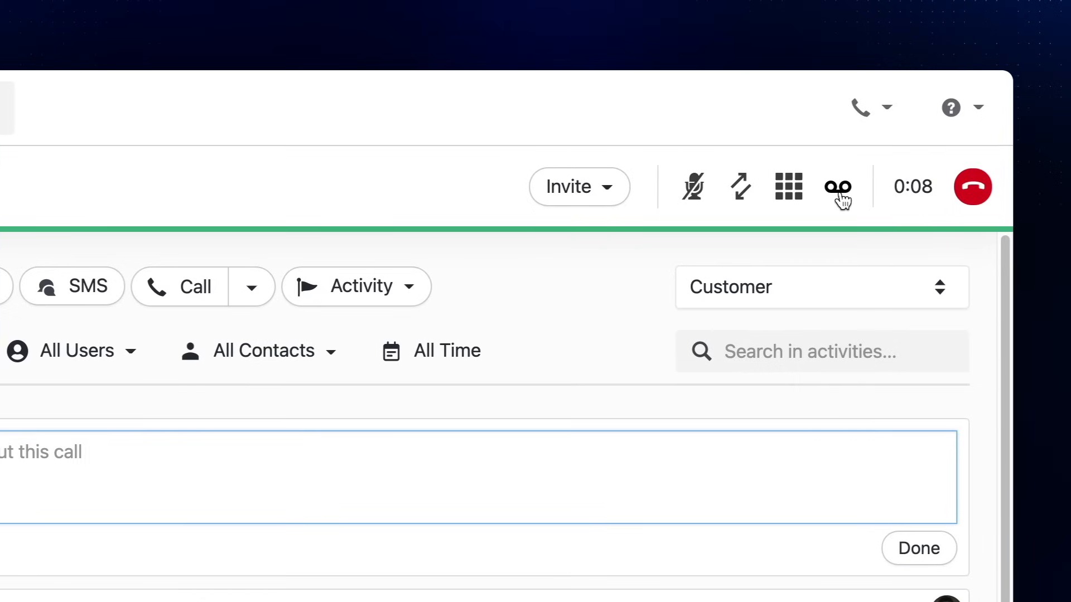
click(838, 186)
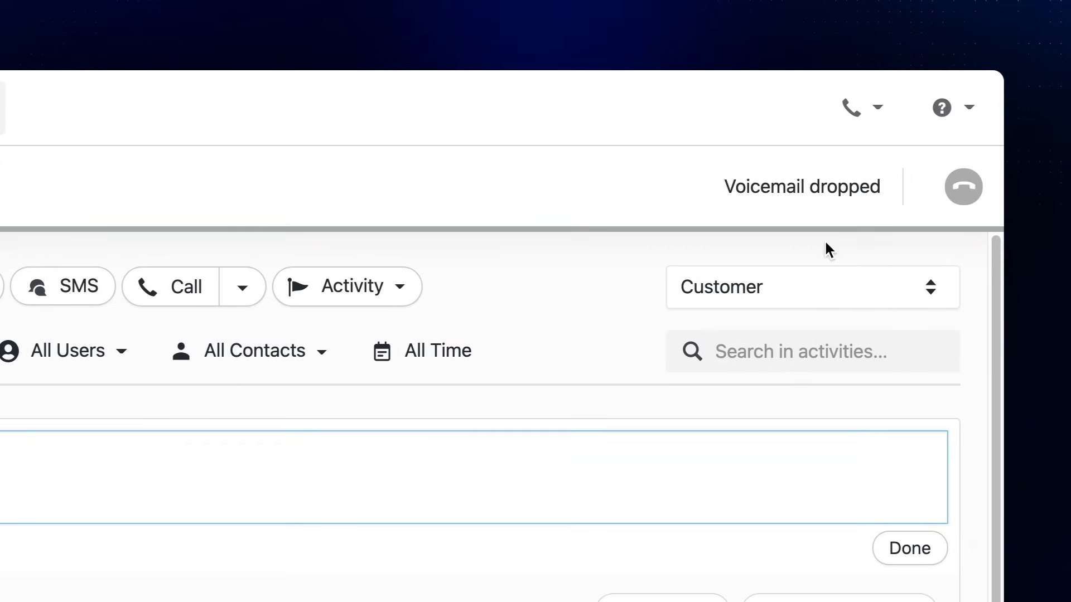
click(964, 187)
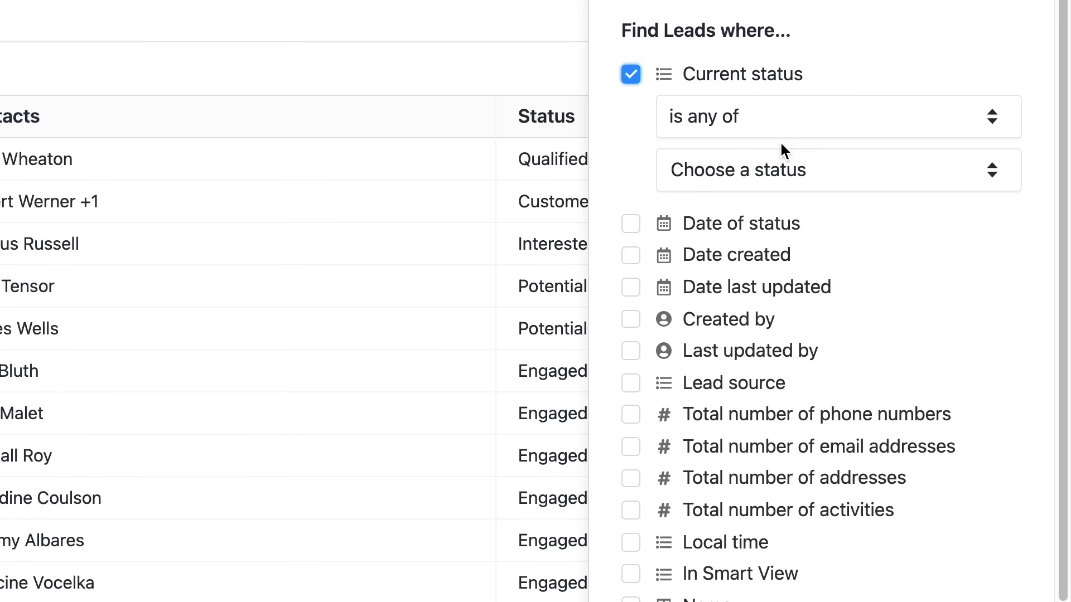
Step: Filter leads to Qualified status created this week, showing 104 results
click(837, 170)
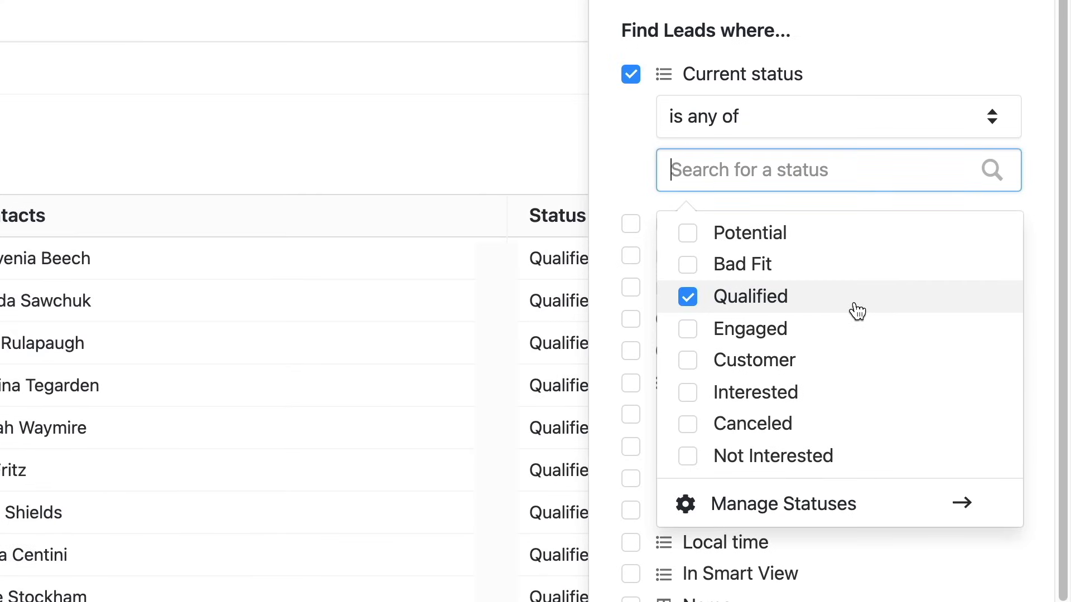
click(629, 254)
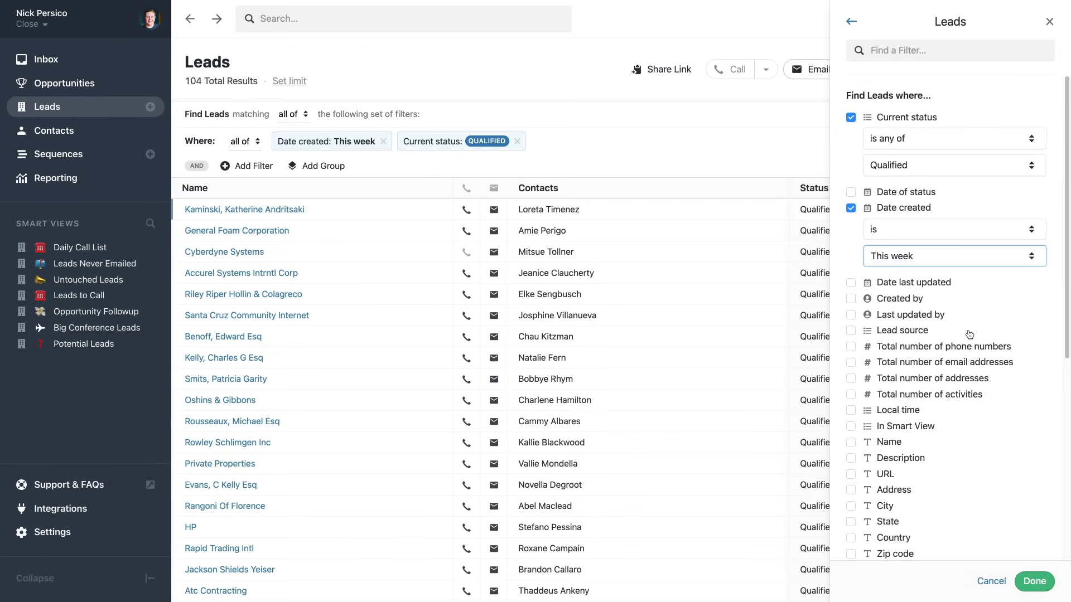
click(1033, 581)
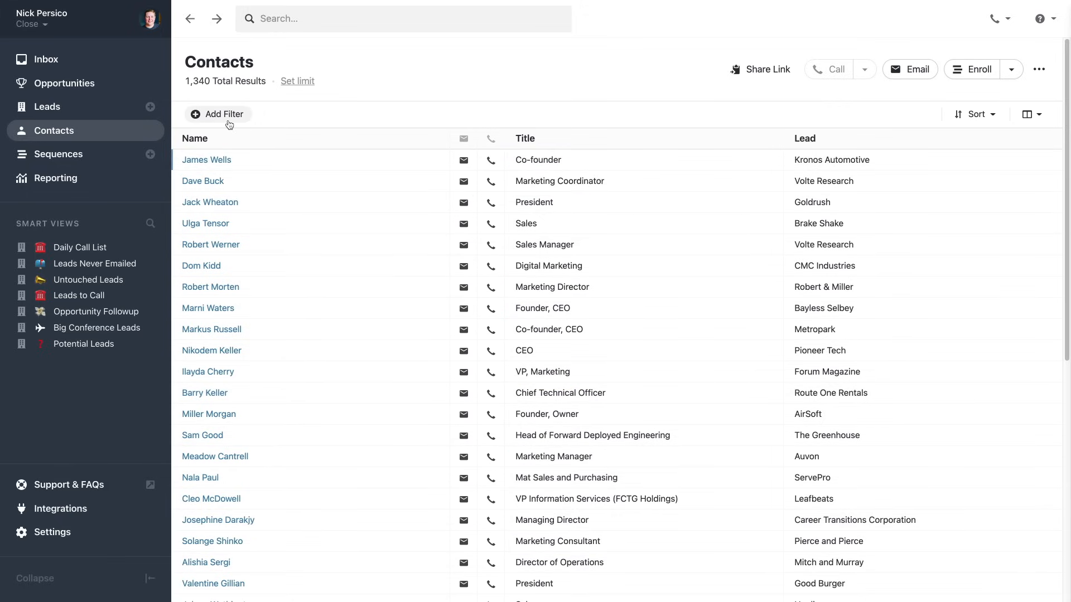
Step: Filter contacts to job titles containing 'marketing'
click(217, 113)
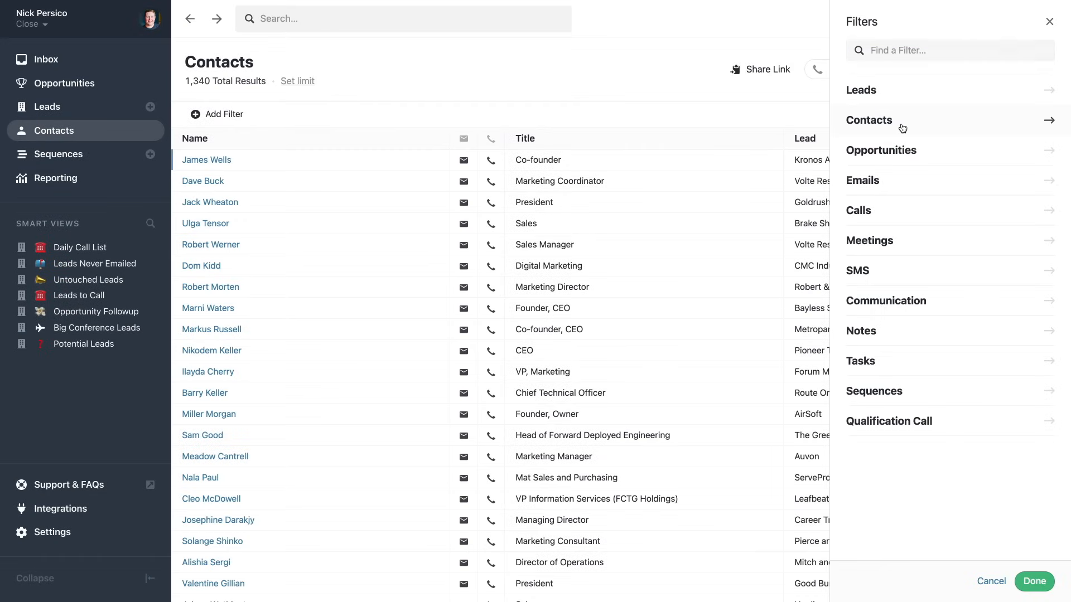
click(869, 119)
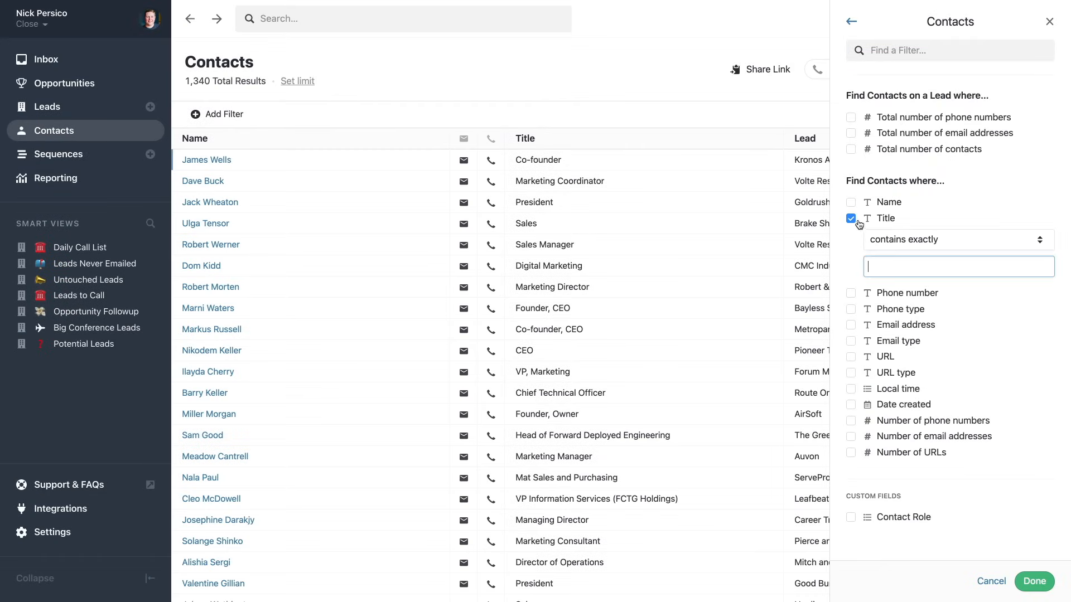
text(marketing)
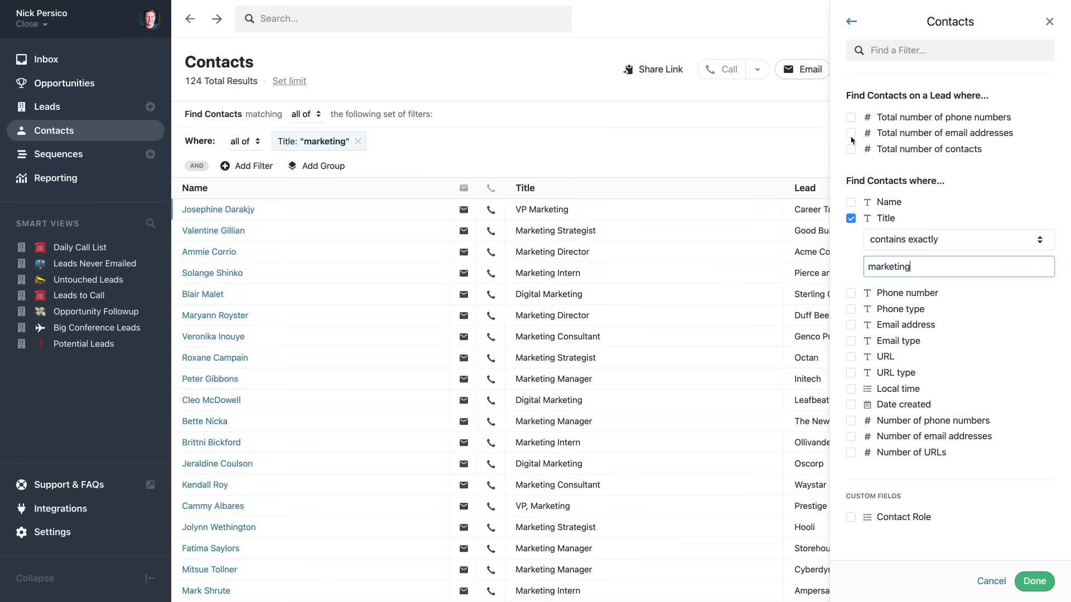
Step: Limit those contacts to leads with Qualified or Engaged status, leaving 50
click(851, 22)
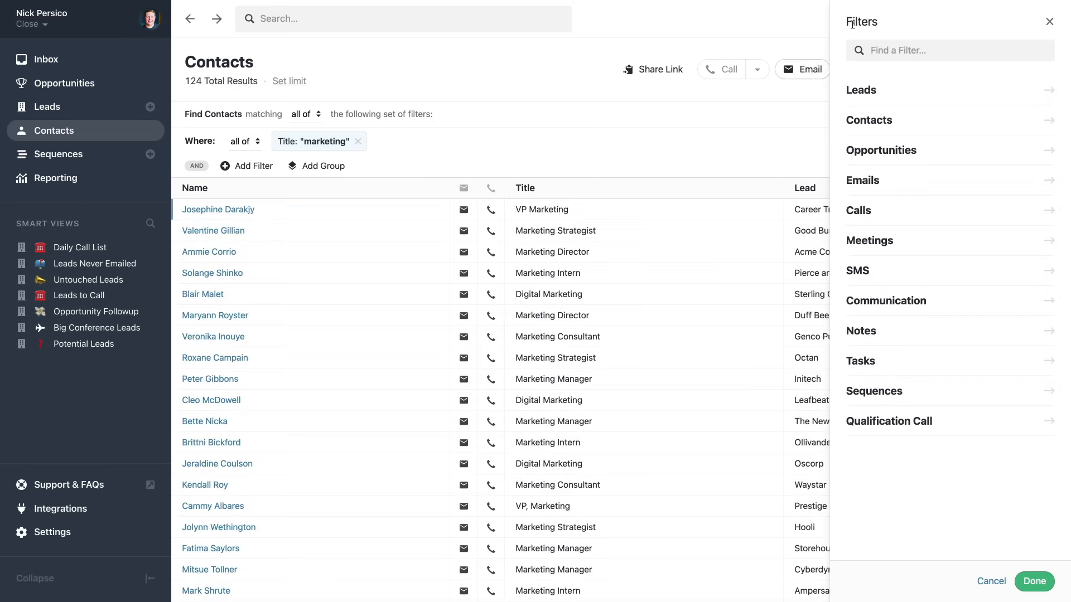
click(862, 89)
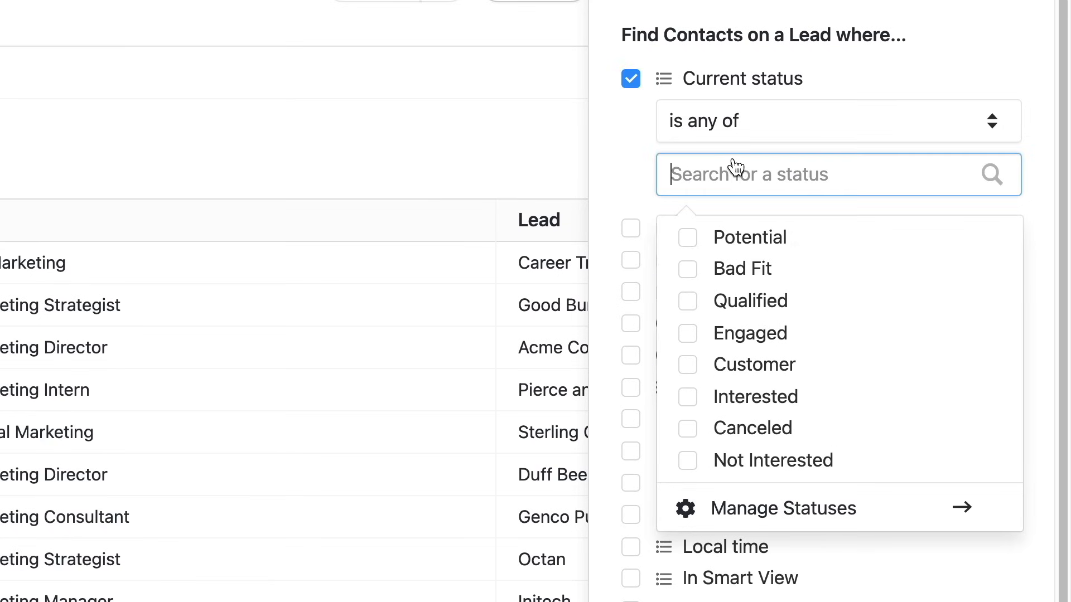
click(687, 300)
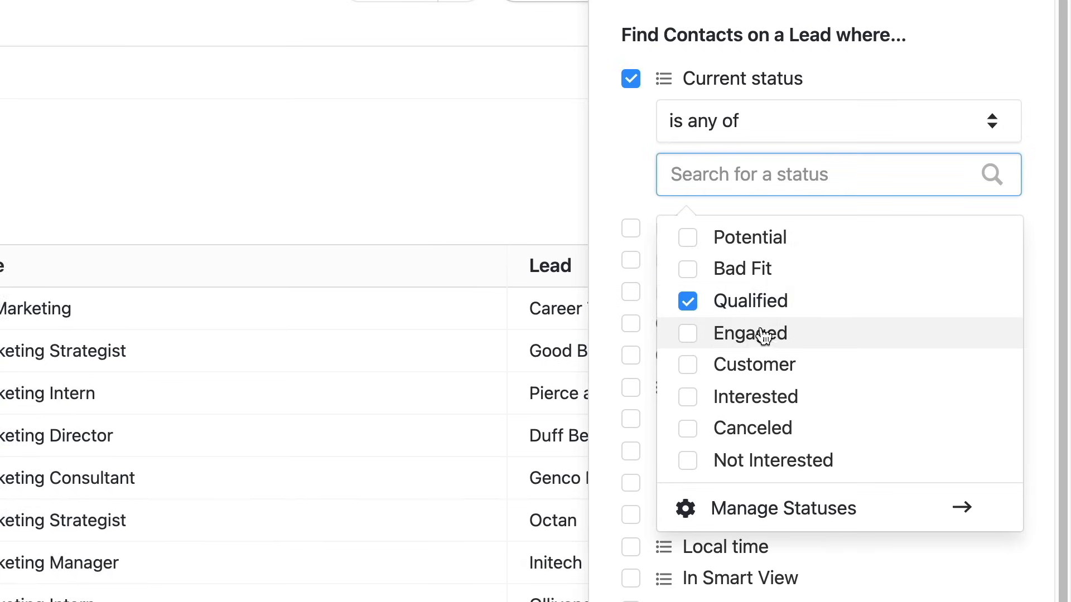
click(687, 333)
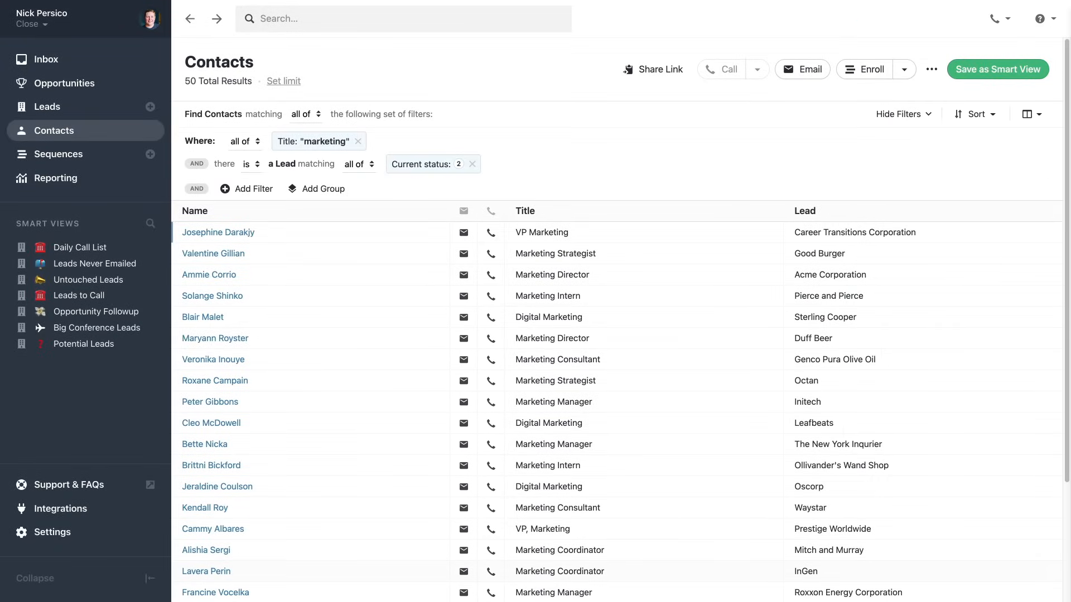
click(997, 69)
text(Marketing Folk)
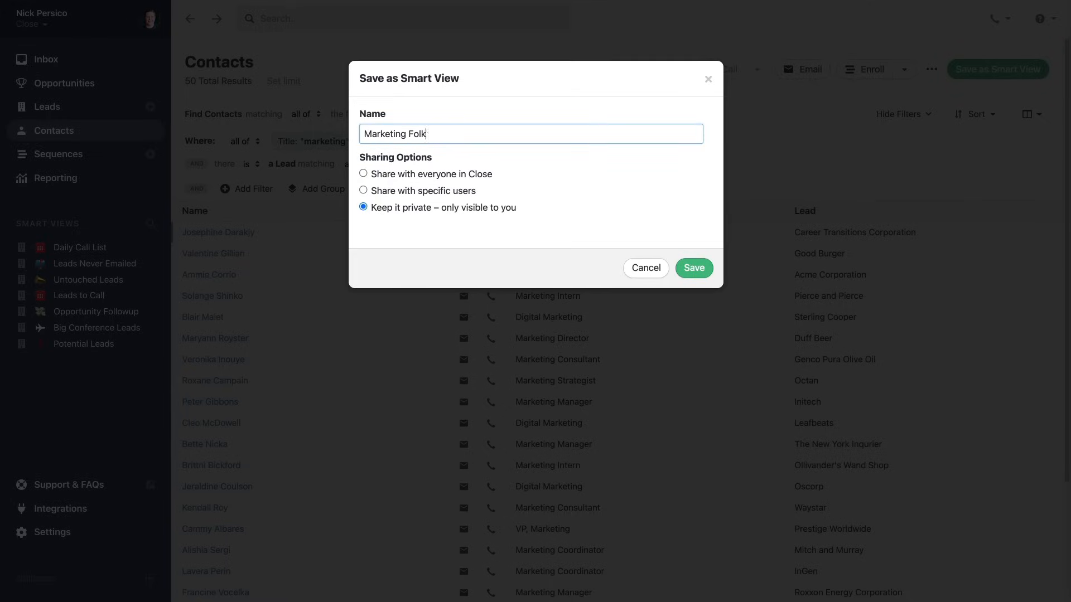
Step: Save the Marketing Folks smart view shared with everyone and start a bulk email to its contacts
click(362, 173)
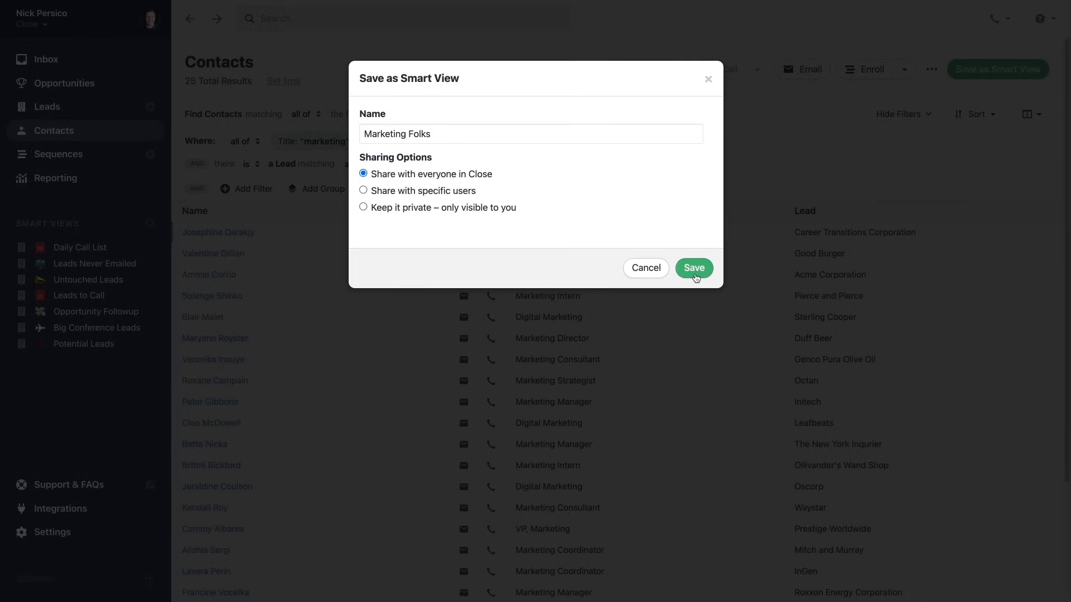
click(693, 267)
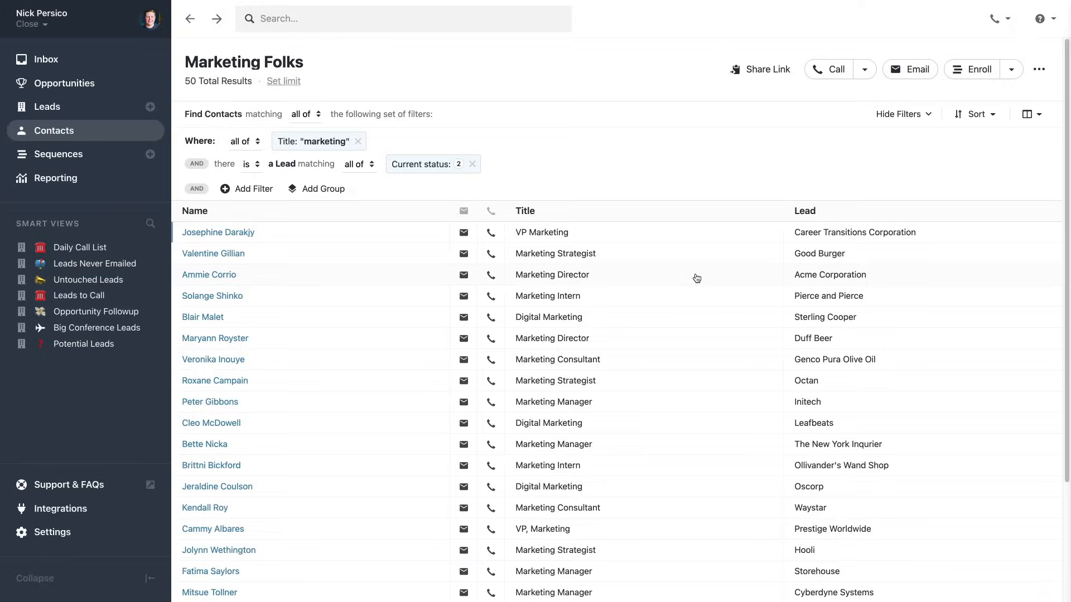
click(909, 69)
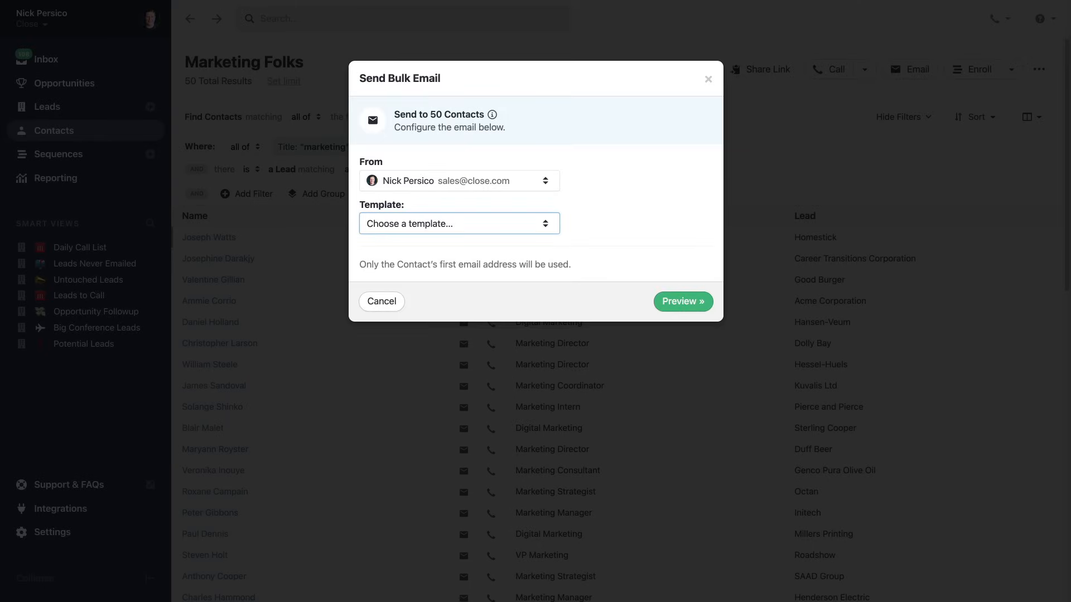
Step: Apply the Qualified Marketing Folks template and send the email to ~50 contacts
click(458, 223)
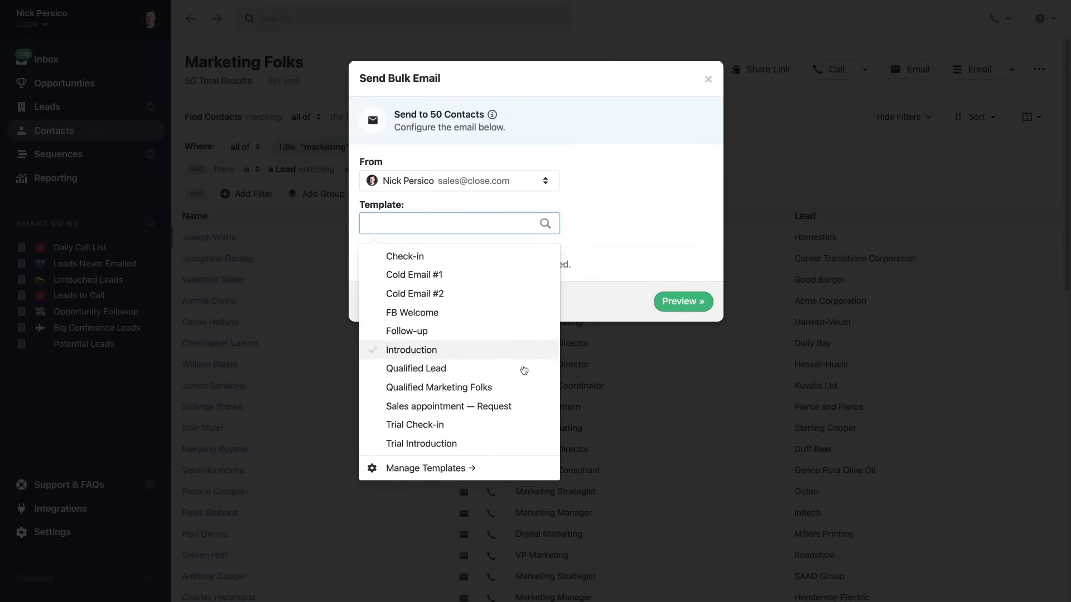
click(682, 301)
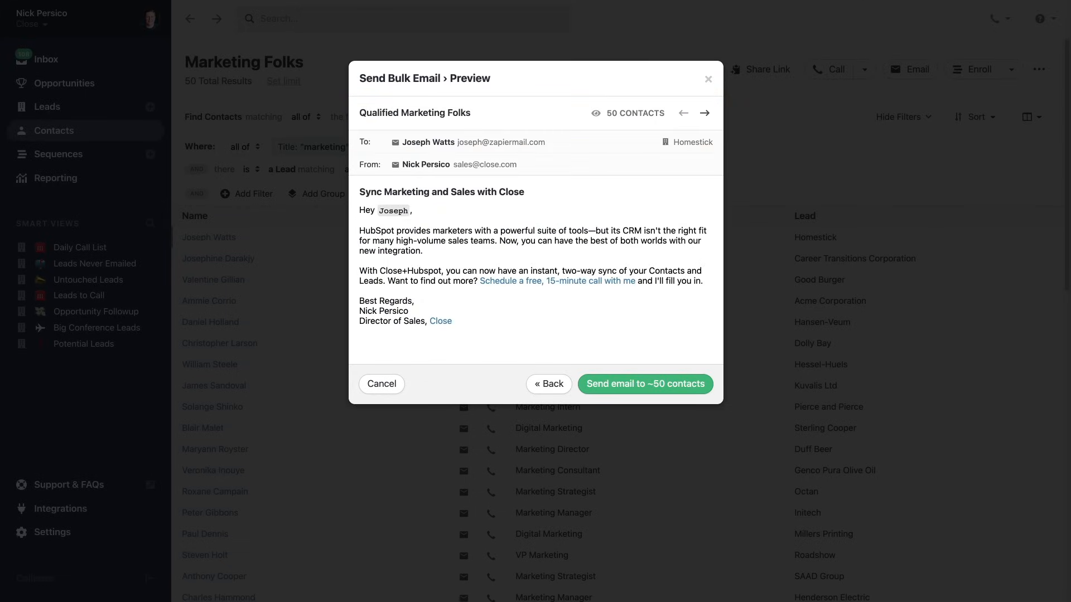
click(380, 384)
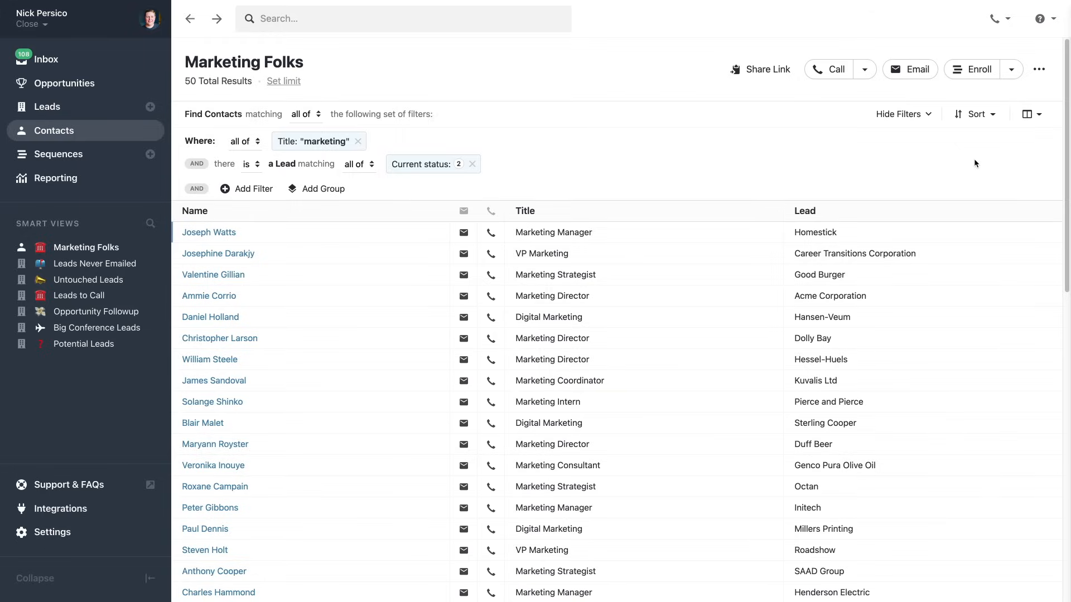
Step: Enroll the 50 contacts in the Qualified Inbound sequence, previewing its five steps before starting
click(973, 69)
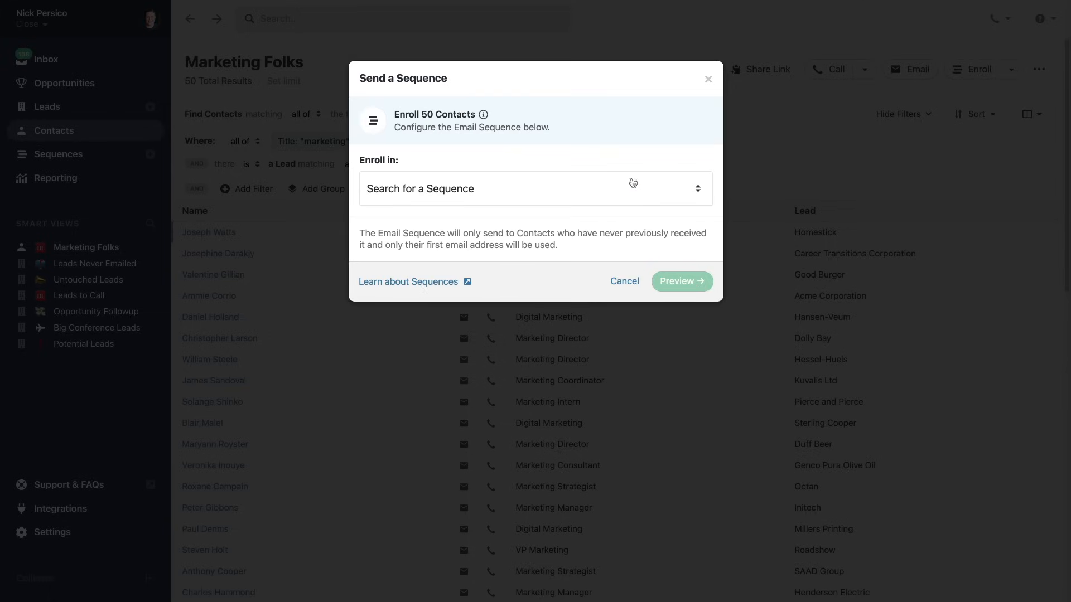
click(535, 189)
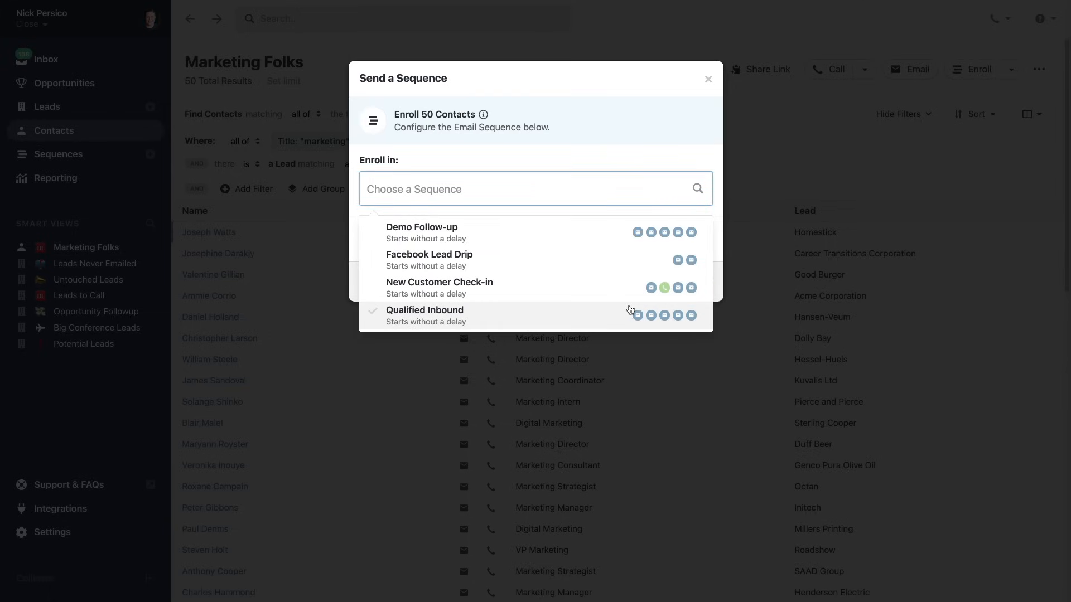
click(423, 315)
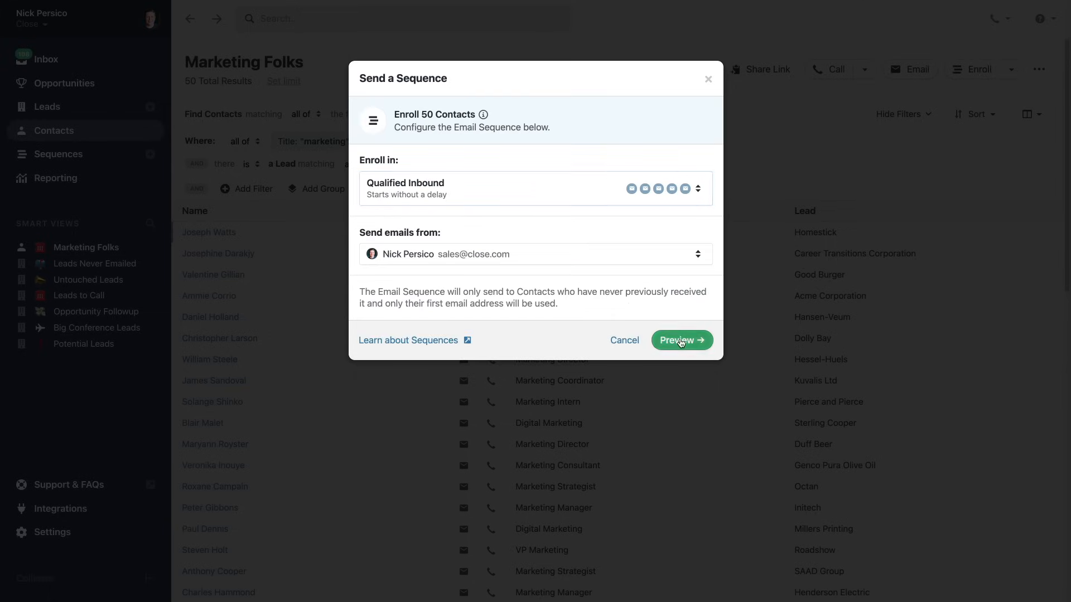
click(681, 340)
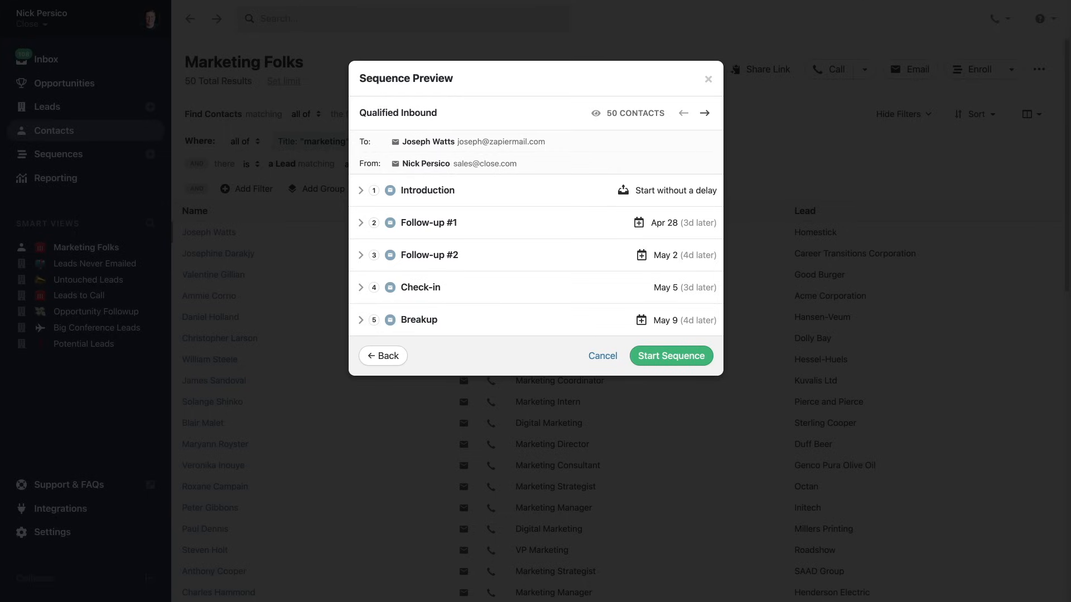
click(602, 356)
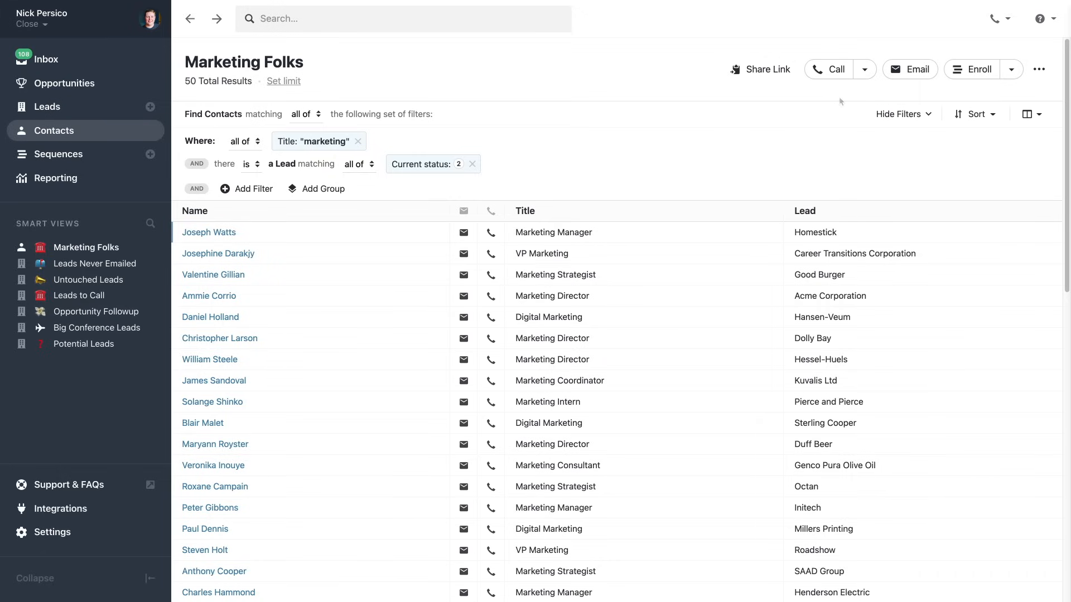
click(834, 69)
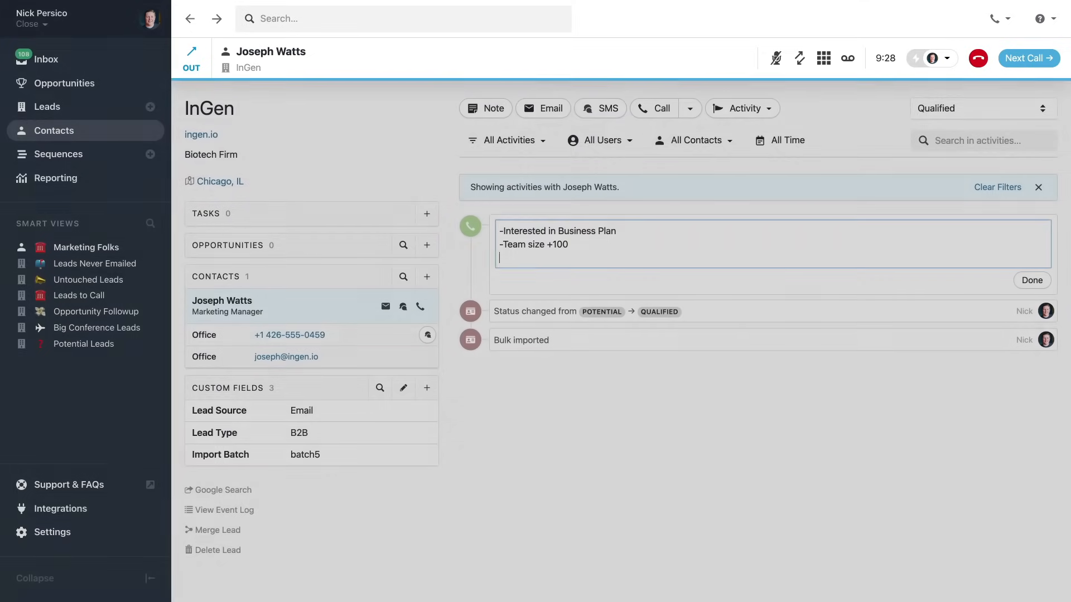
text(-Wants more info on features/pri)
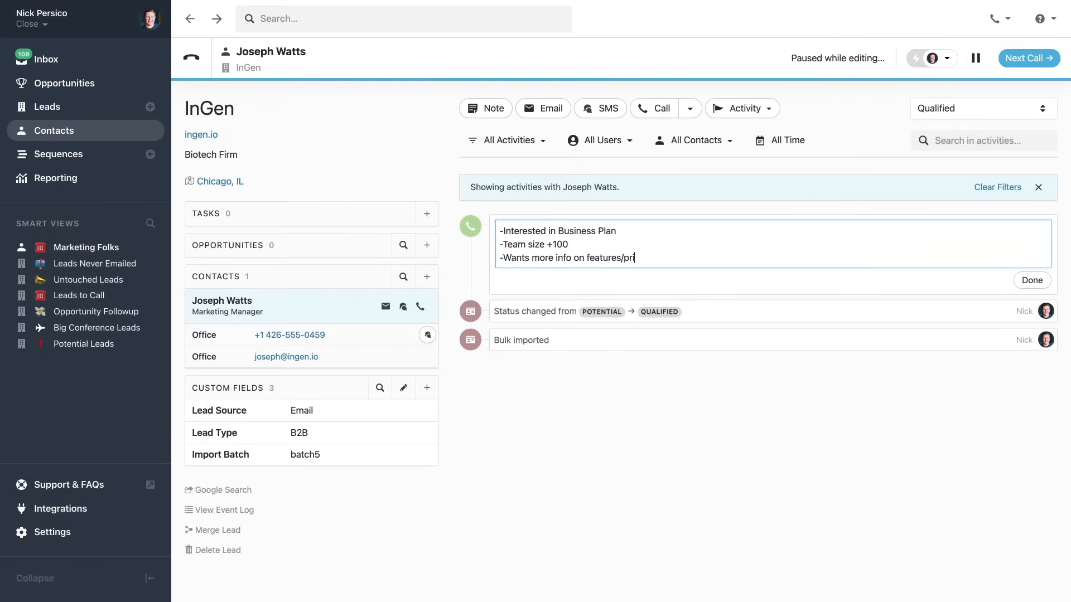
click(1031, 280)
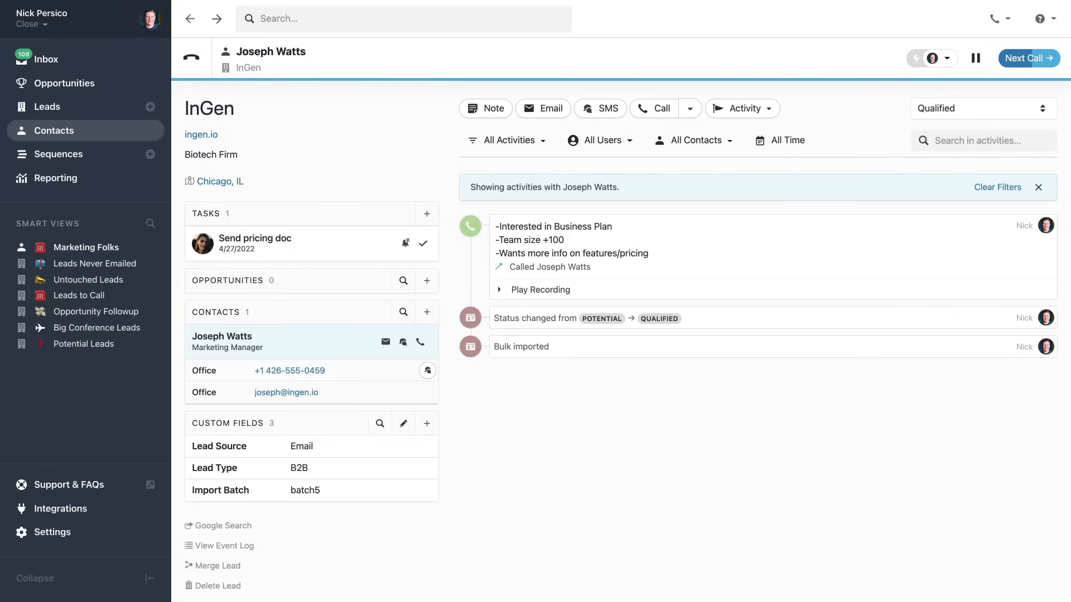
click(1028, 58)
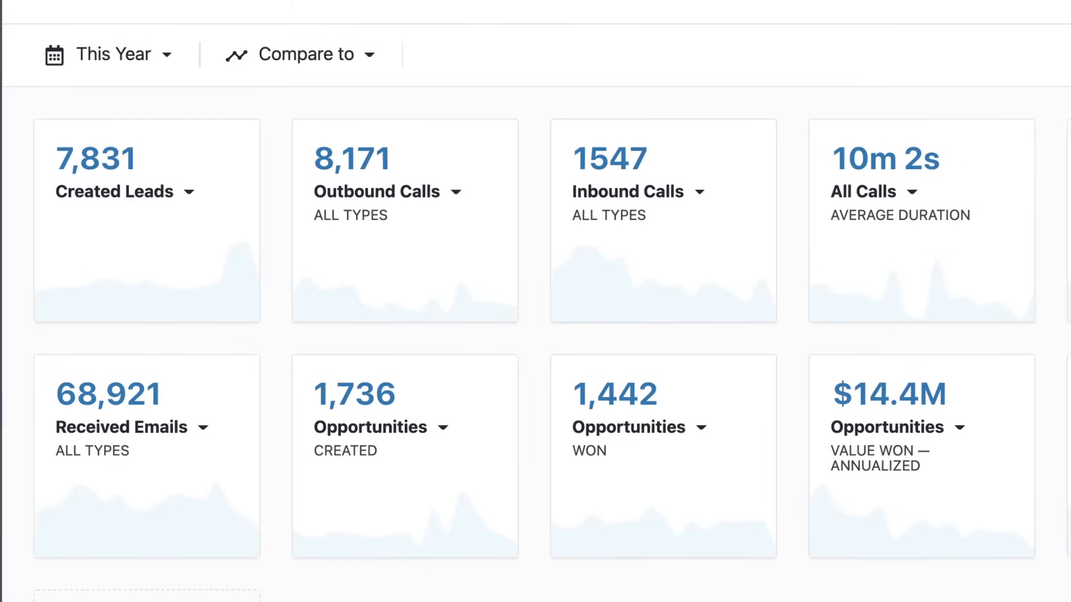
Step: Open the Opportunities Pipeline and filter it to two users
click(459, 295)
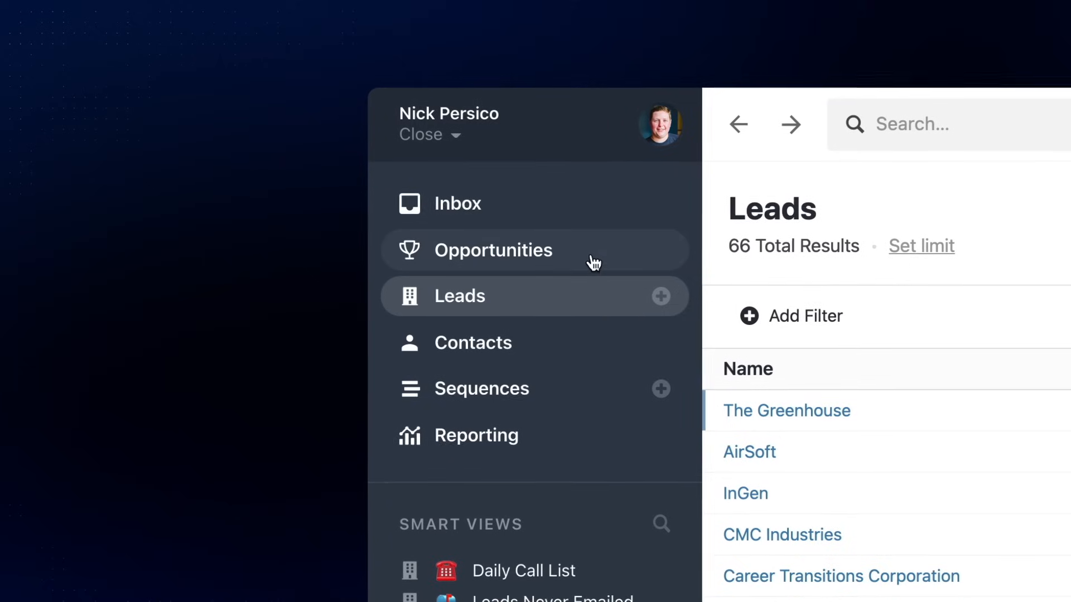
click(493, 249)
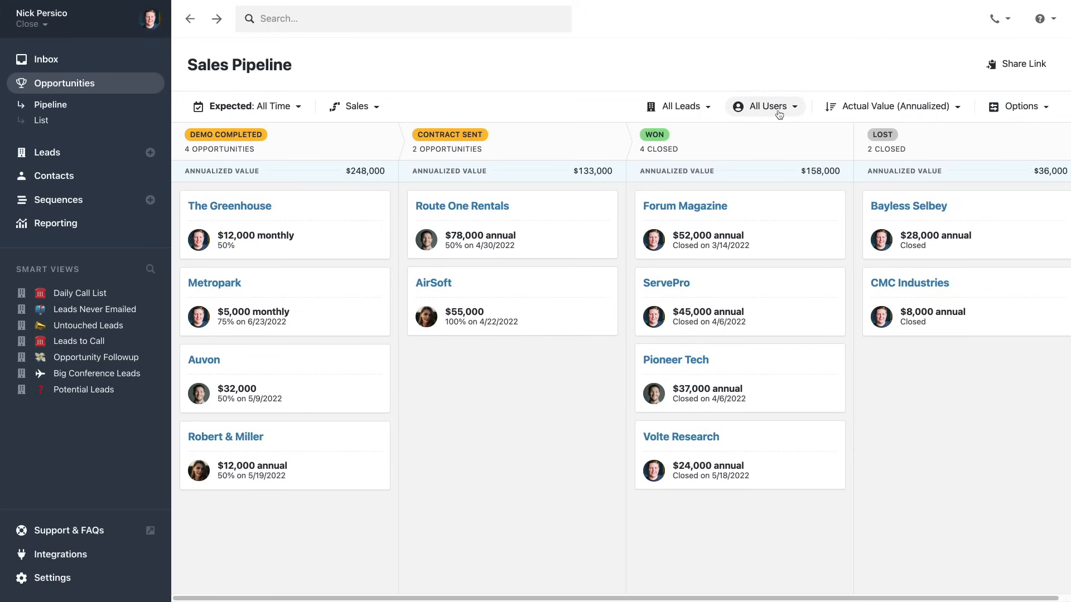
click(763, 105)
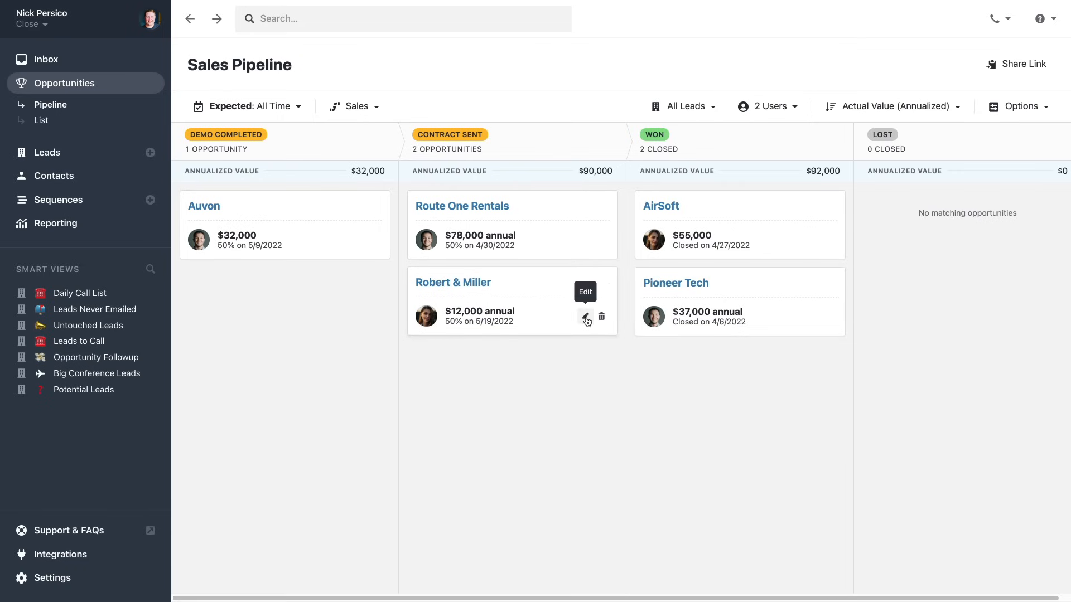
Step: Add a Contract Link field with the Google Drive URL to Robert & Miller and save
click(585, 317)
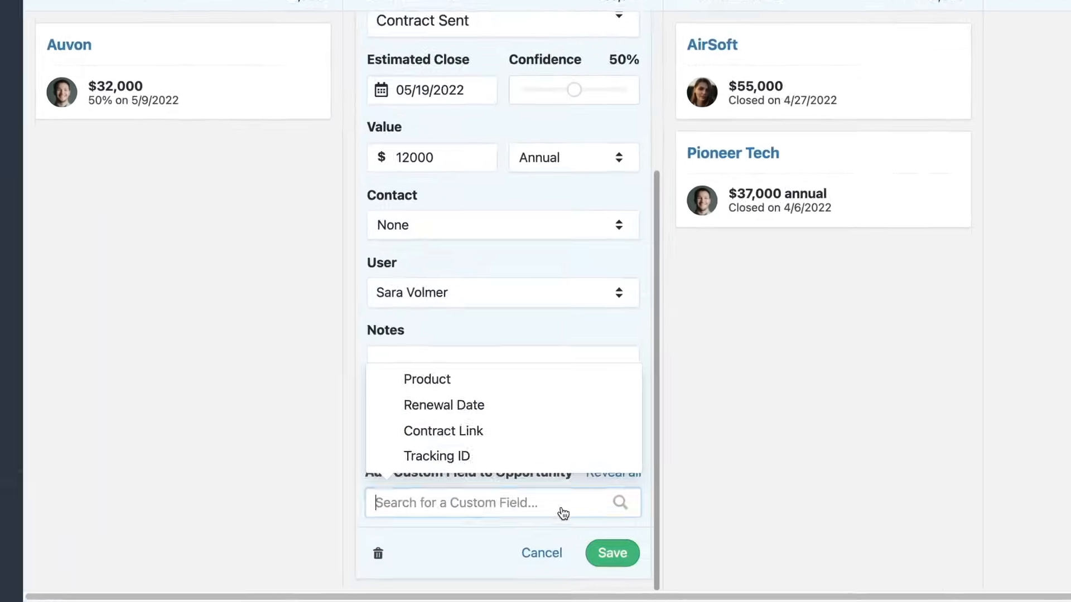
click(443, 432)
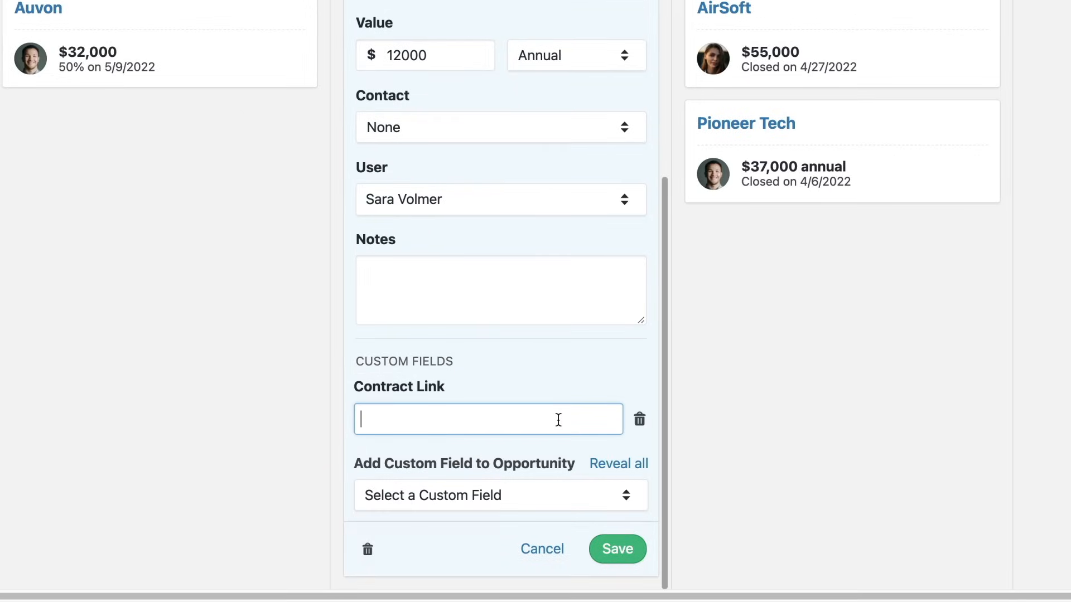
text(https://drive.google.com/file/d/1fuaCng)
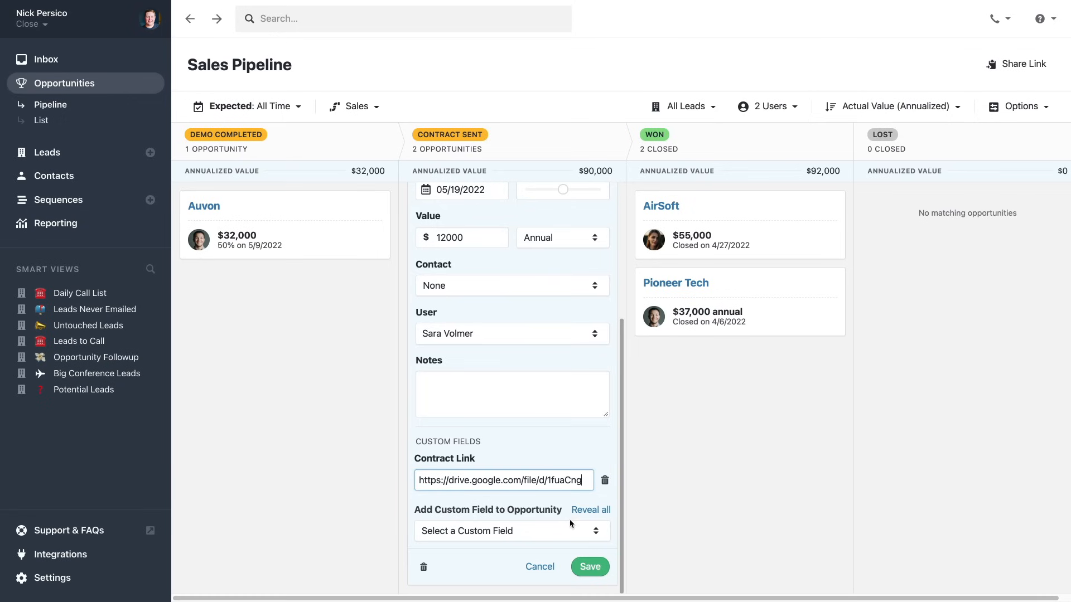
click(589, 567)
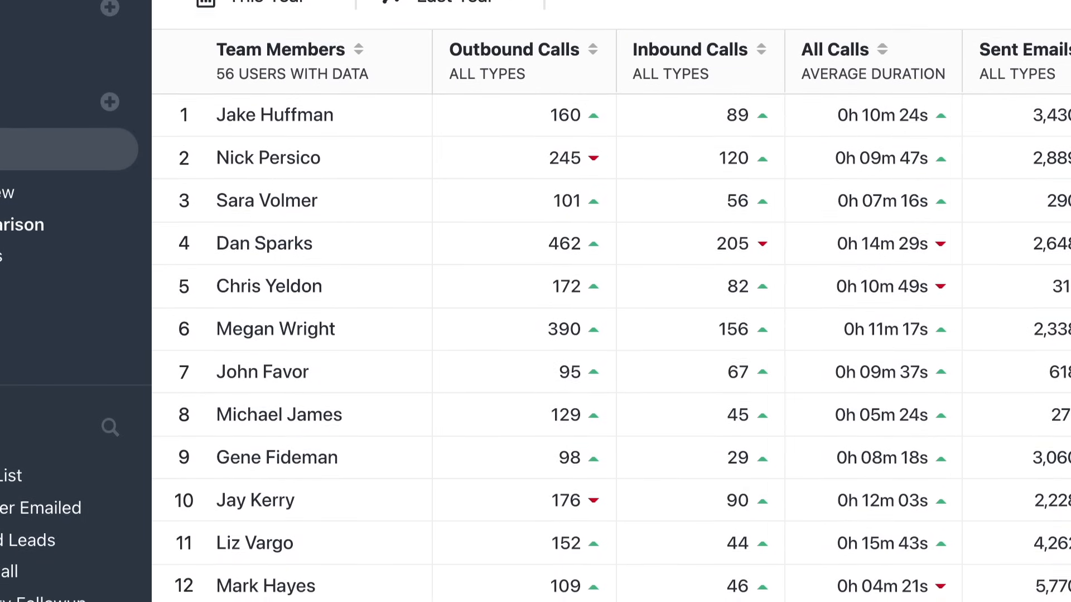
Step: Scroll the Activity Overview report, then view the Activity Comparison report by team member
scroll(down, 3)
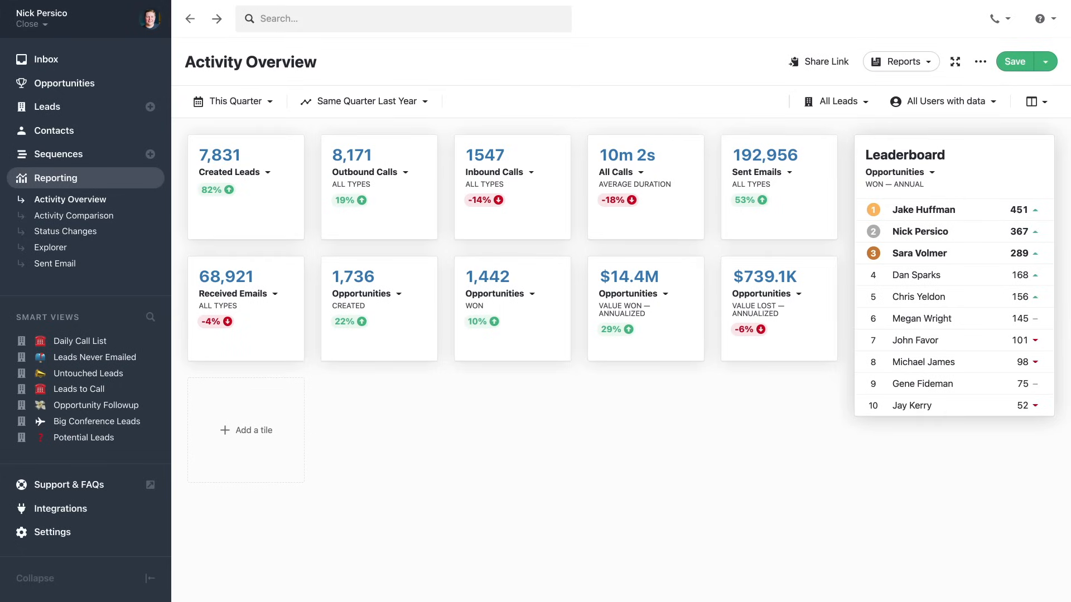
click(76, 216)
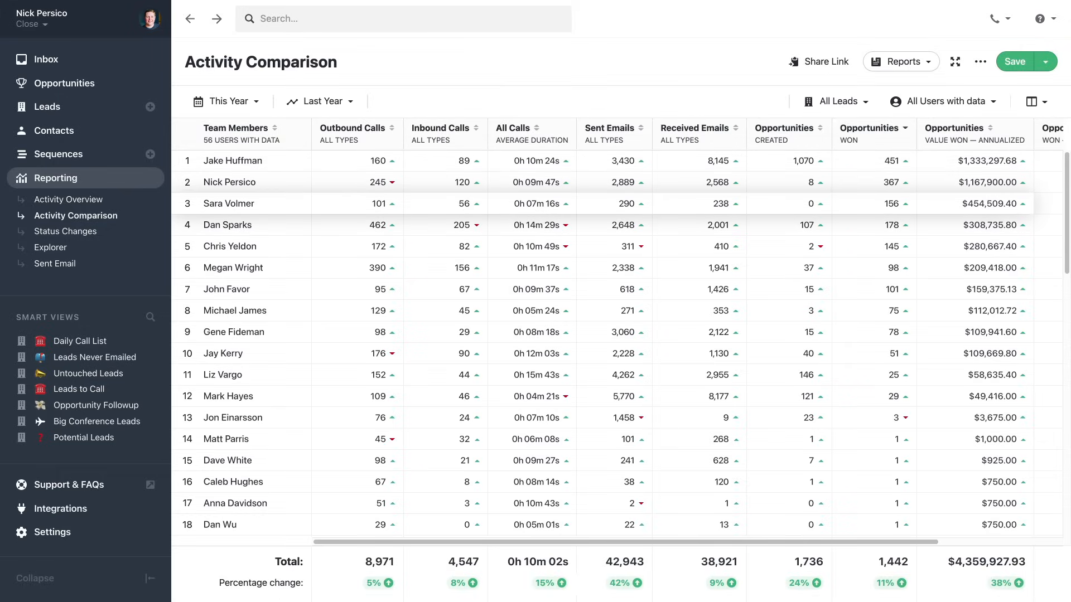
click(68, 198)
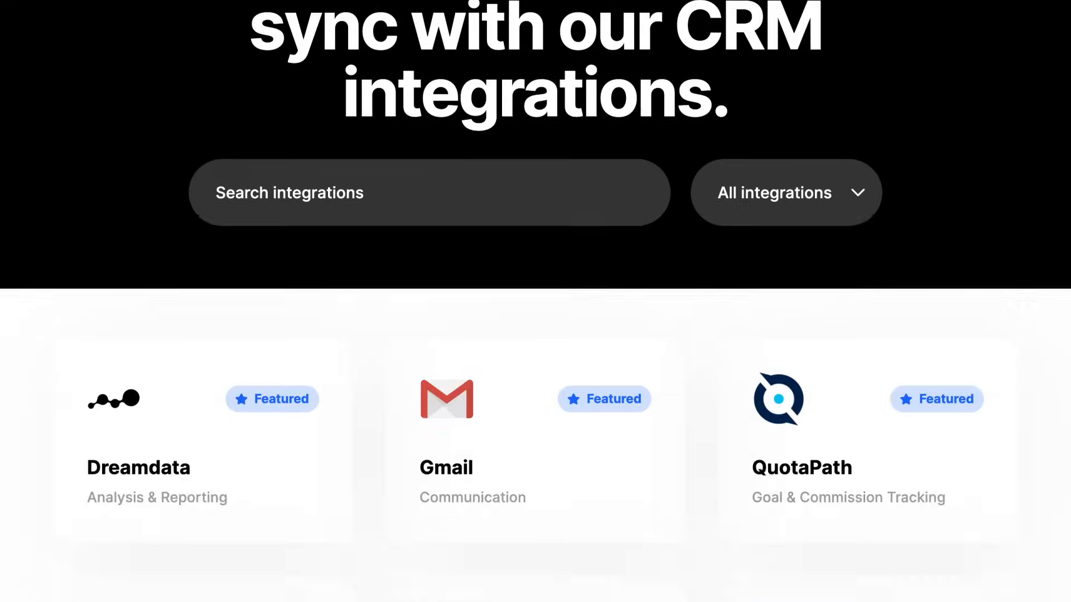
Step: Scroll past Slack, Zapier and Zoom to open the ActionDesk integration card
scroll(down, 3)
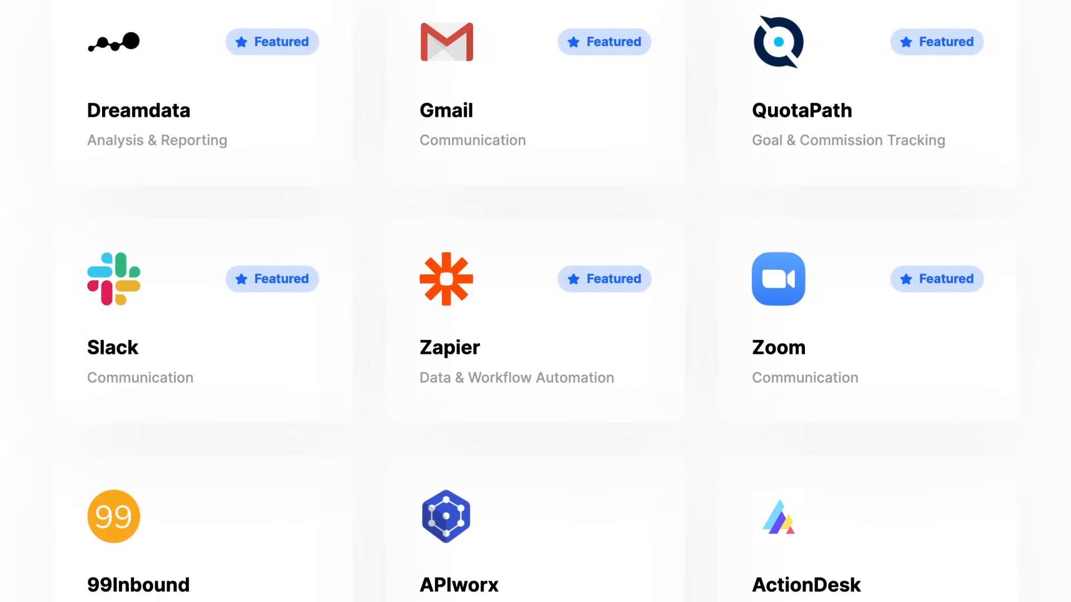
scroll(down, 3)
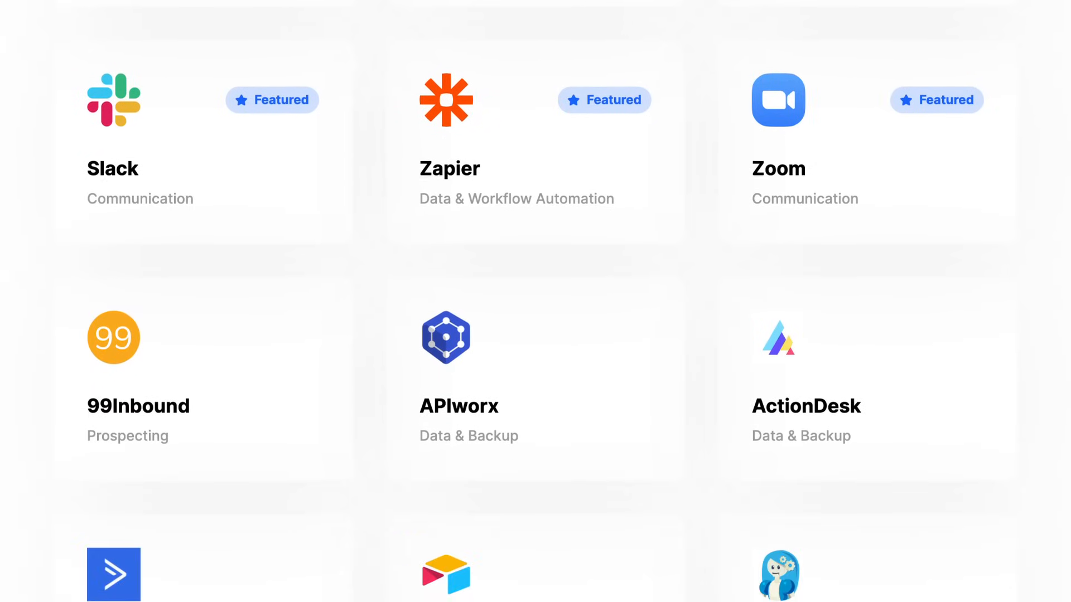
click(805, 406)
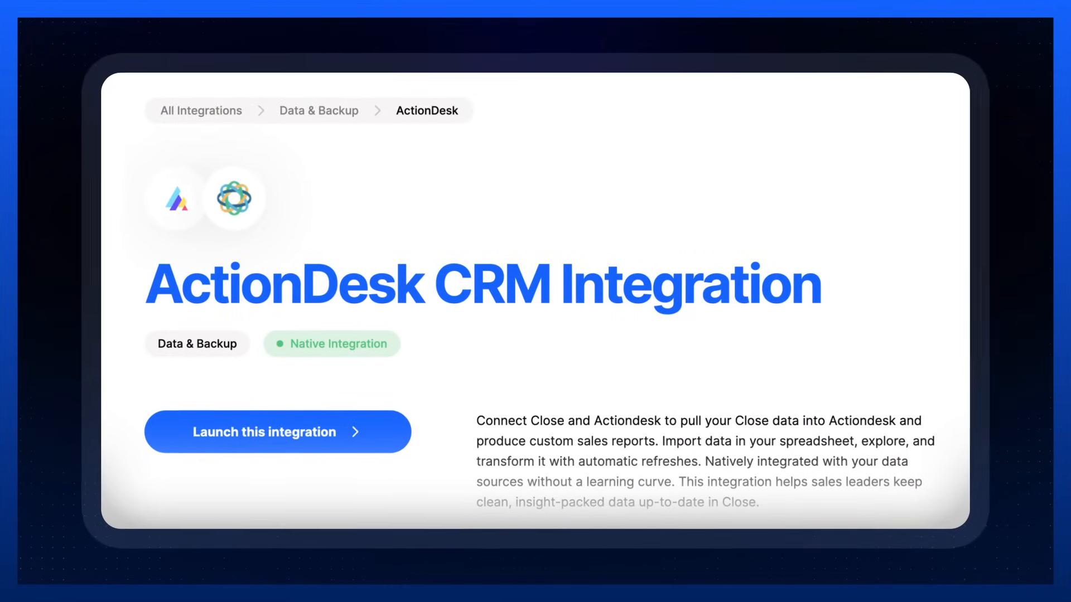